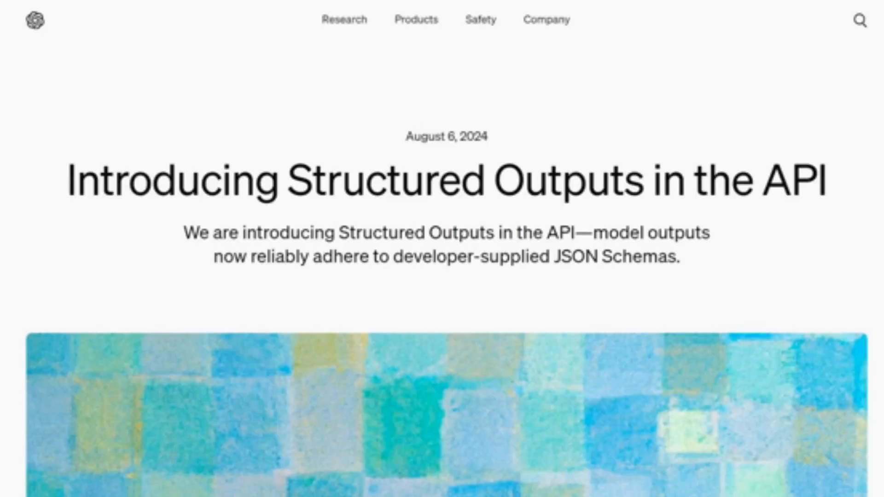
Step: Scroll the Structured Outputs announcement down to the json_schema response_format section
scroll(down, 3)
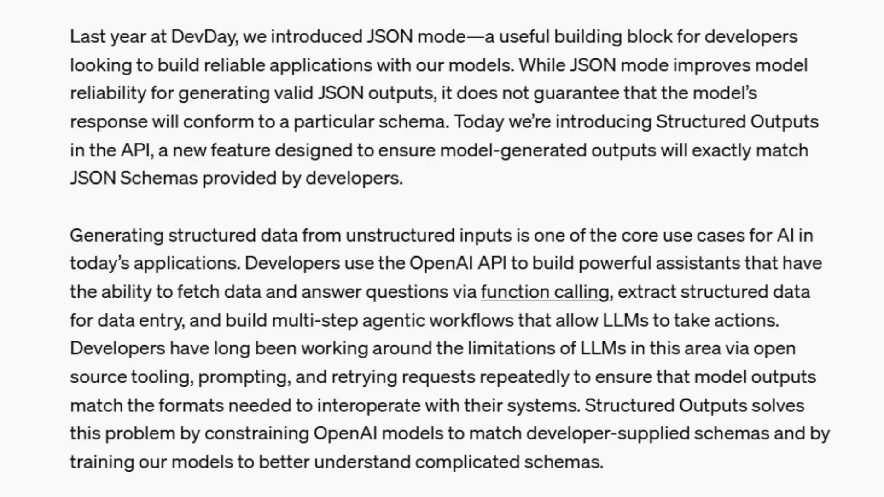
scroll(down, 3)
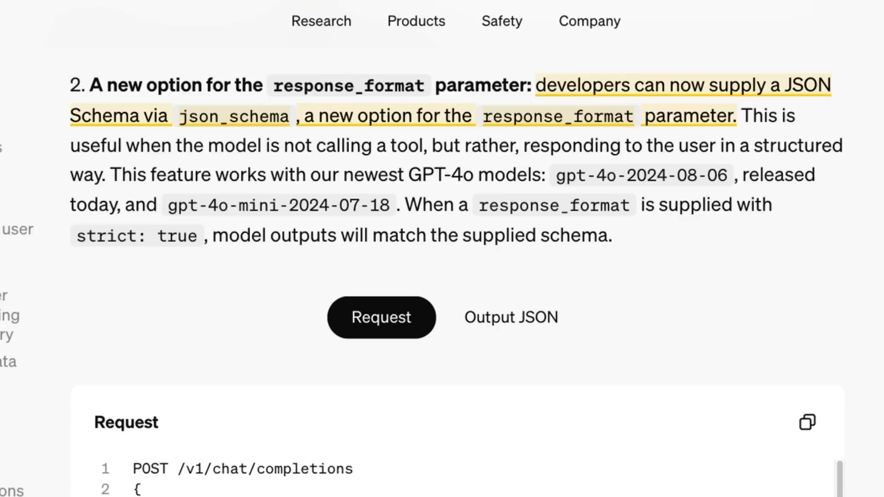
Step: Show the Node SDK code example, then move to the TechCrunch Made by Google article
scroll(down, 3)
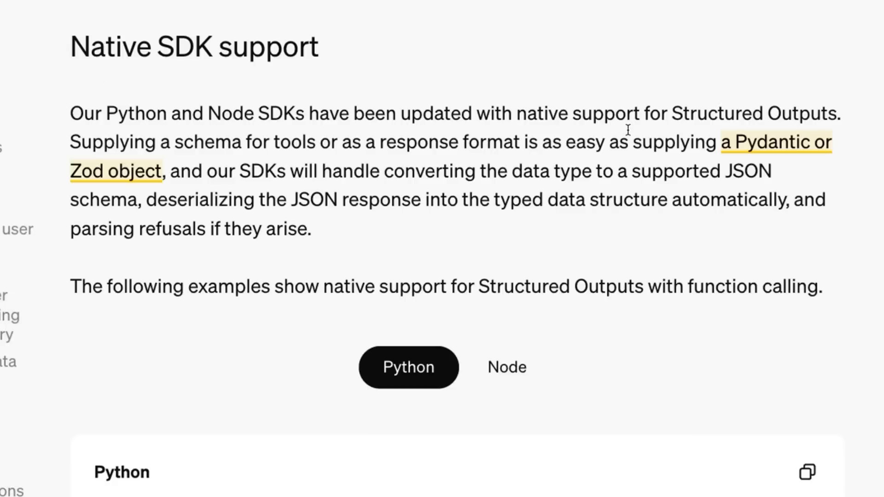
mouse_move(798, 143)
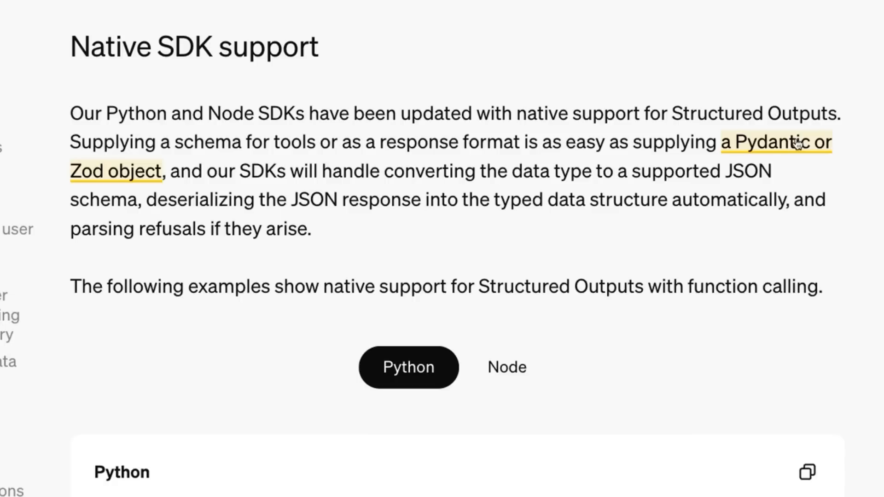
click(507, 368)
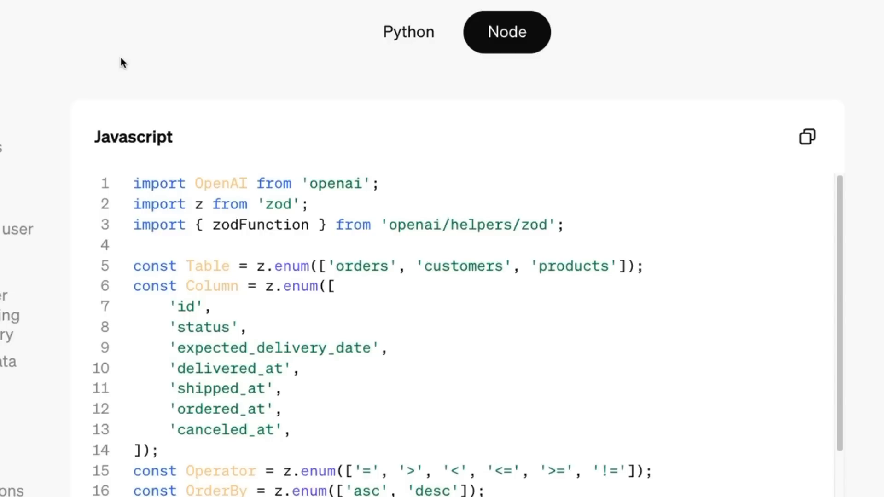
mouse_move(186, 188)
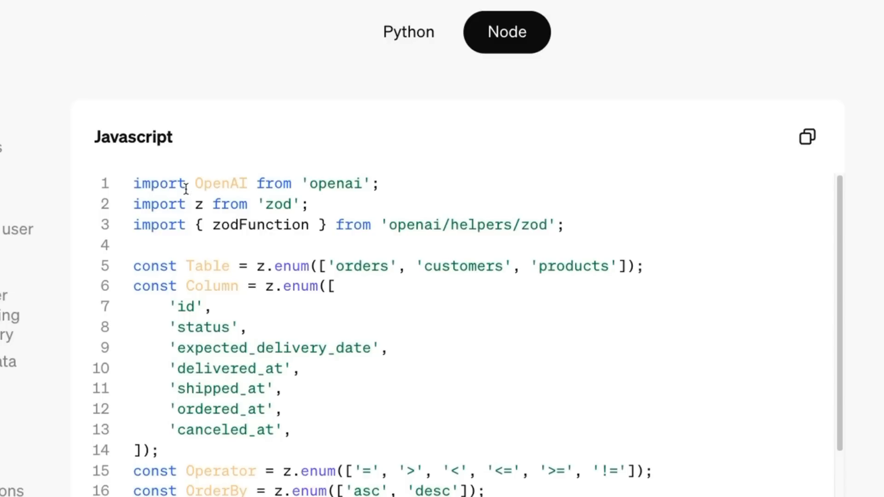
click(408, 31)
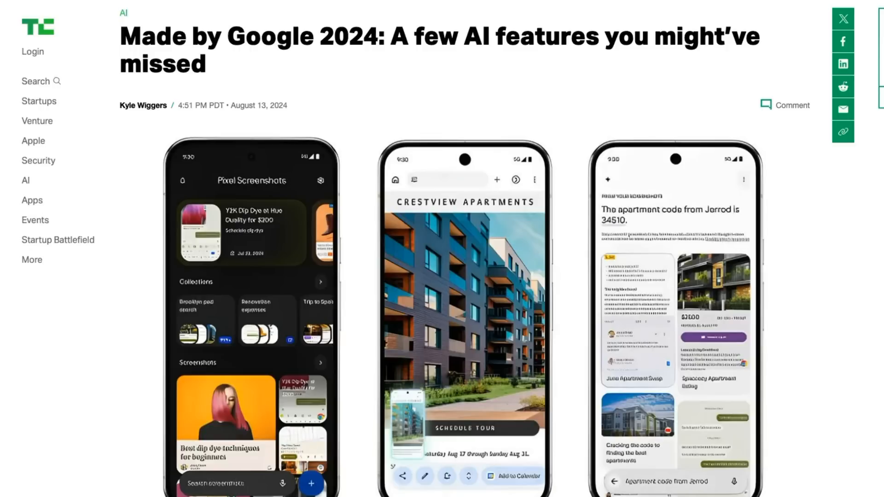
Step: Scroll the Made by Google 2024 article to the 'Call Notes summarizes your conversations' heading
scroll(down, 3)
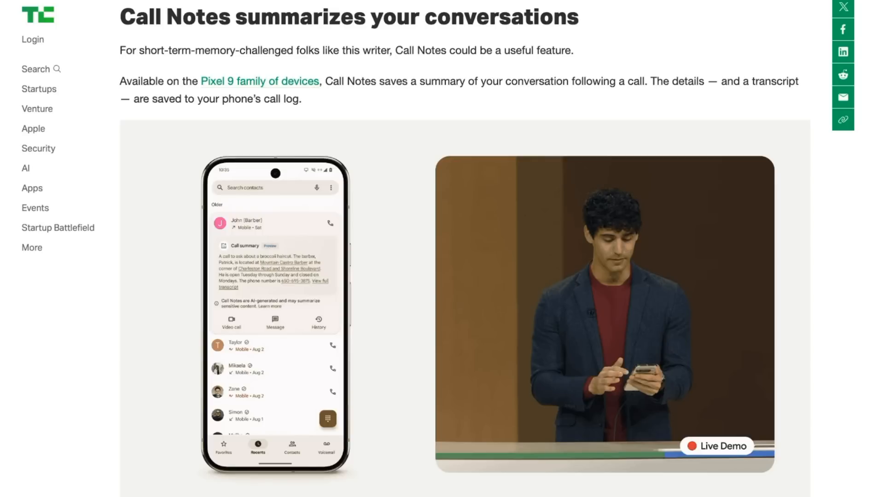
mouse_move(521, 383)
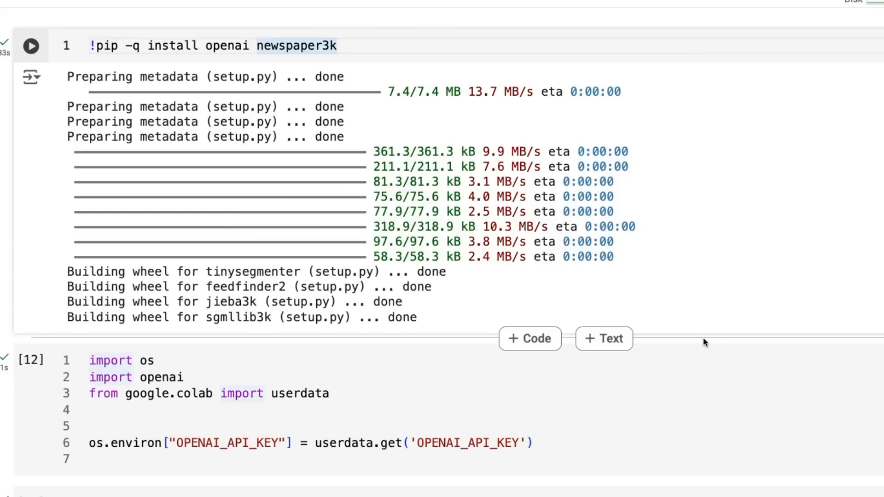
Step: Inspect the openai/newspaper3k pip install cell and scroll past the API key cell to Article getter
click(336, 46)
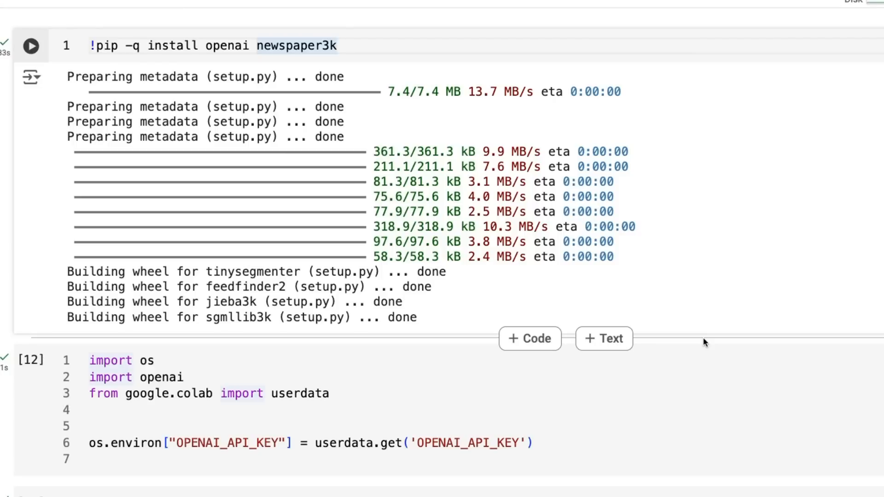
click(337, 46)
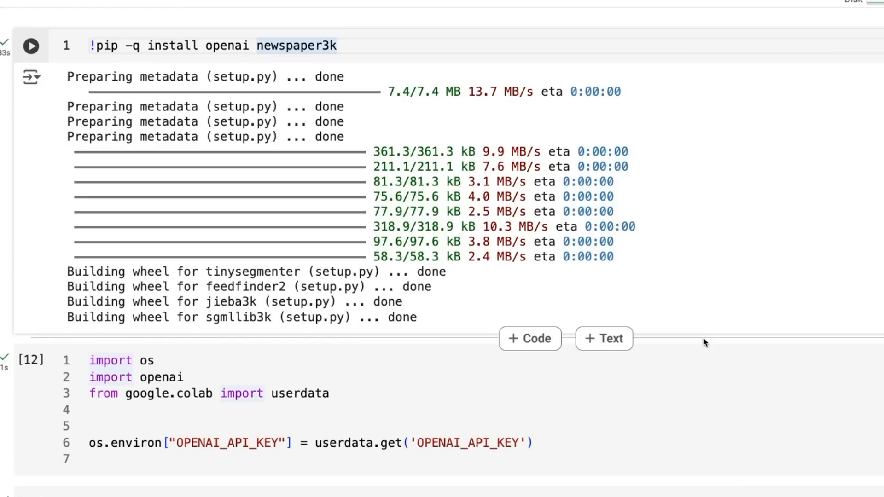
click(335, 46)
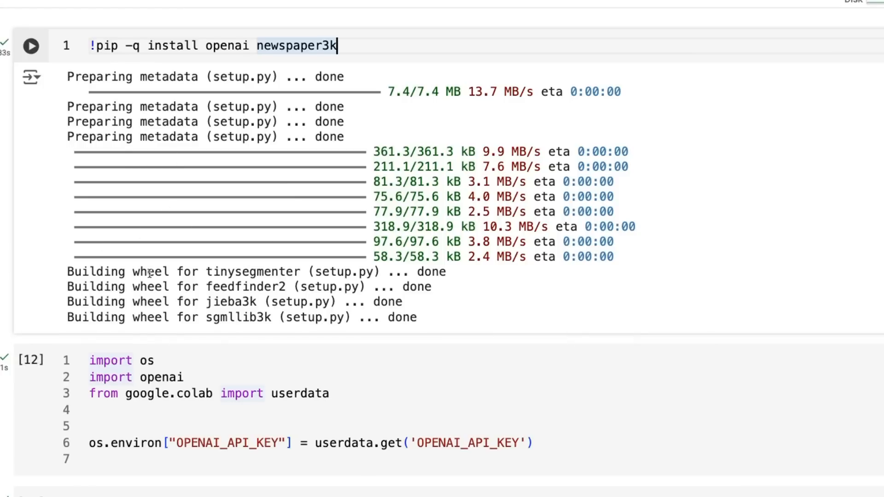
scroll(down, 3)
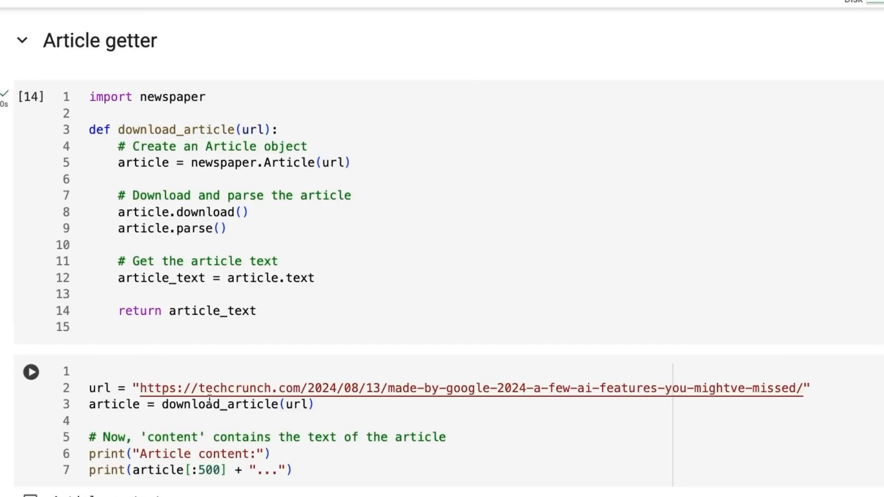
mouse_move(756, 447)
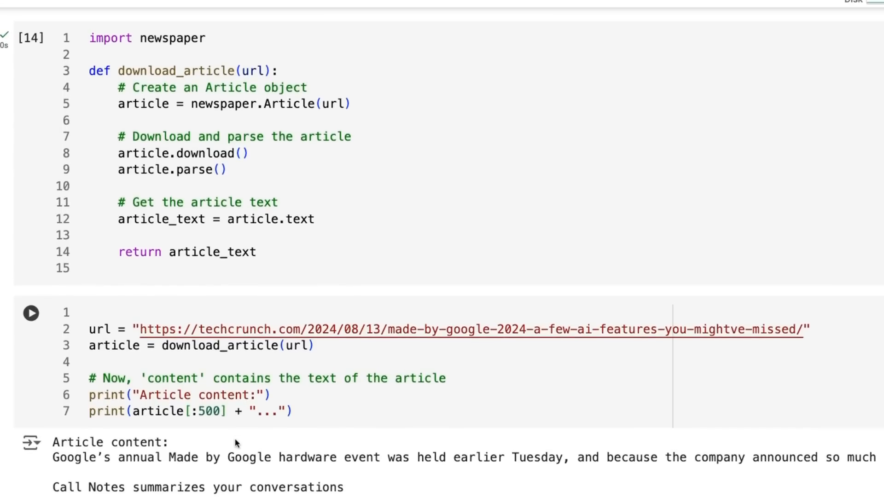
Step: Scroll past download_article's printed Made by Google text to the ProductType and OrgType enums
scroll(down, 3)
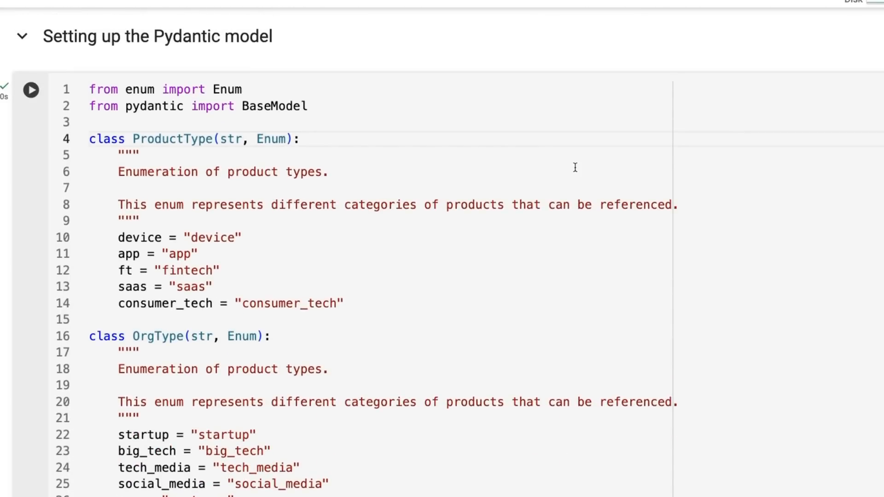
scroll(down, 3)
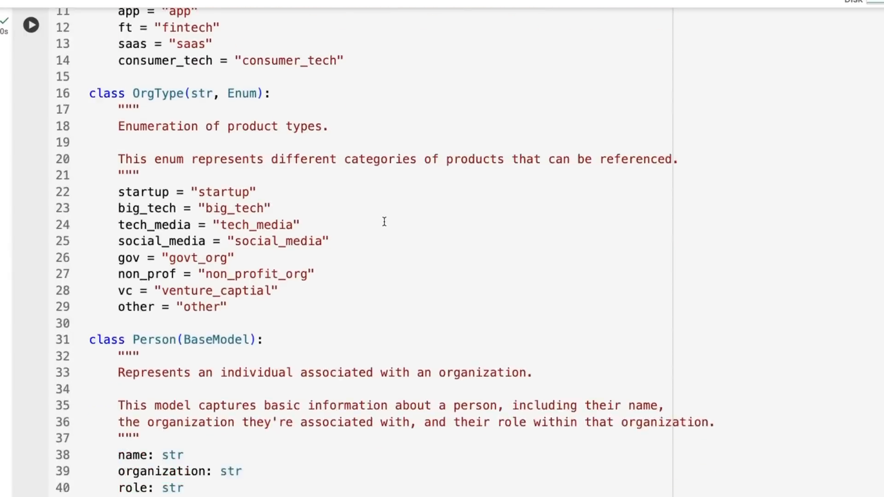
scroll(down, 3)
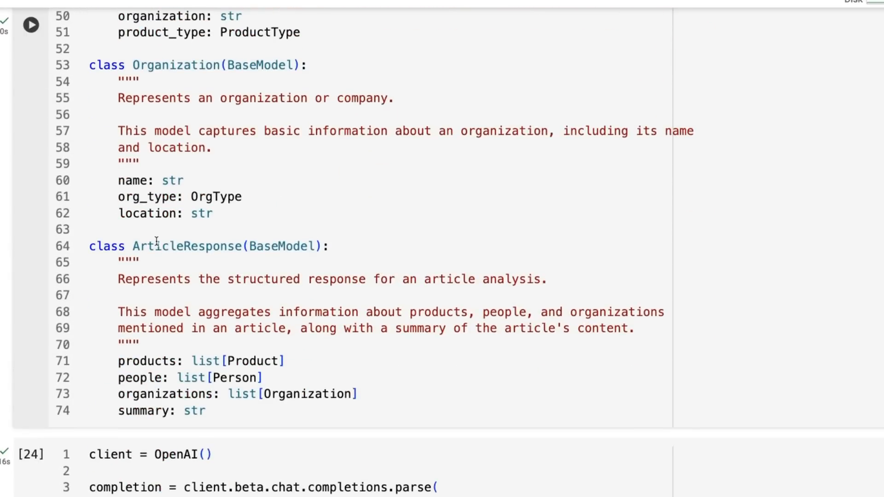
double_click(186, 246)
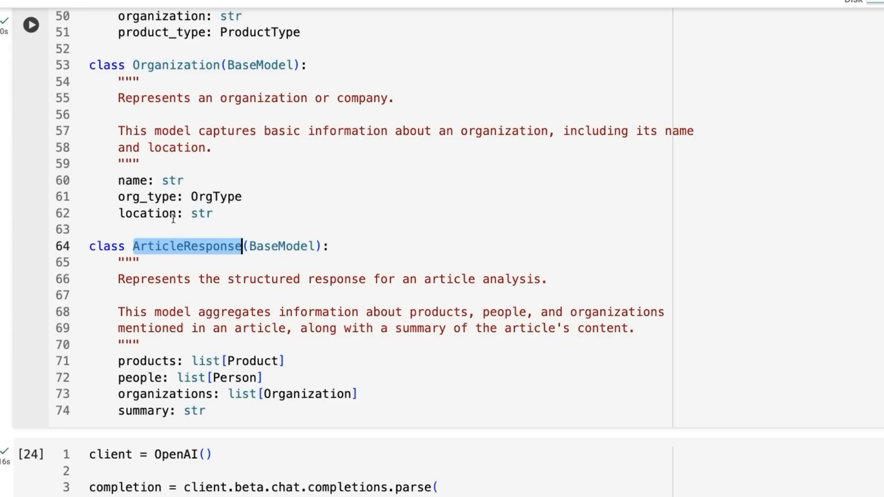
mouse_move(261, 365)
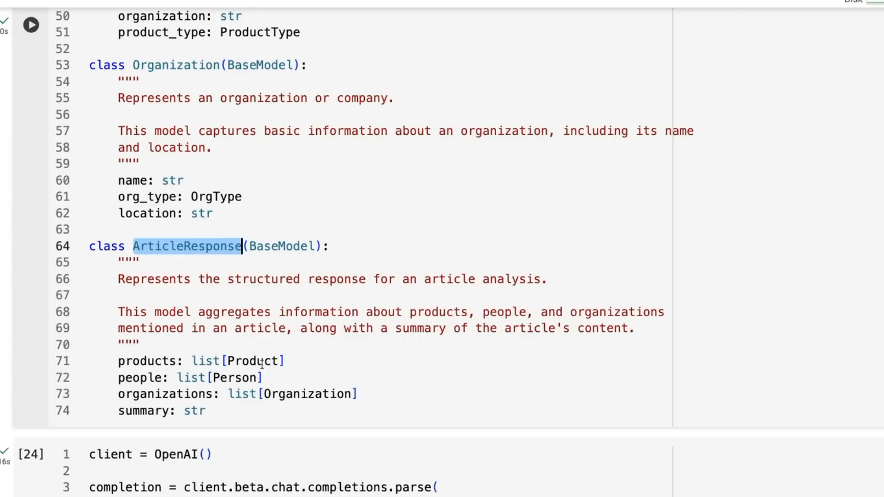
mouse_move(272, 377)
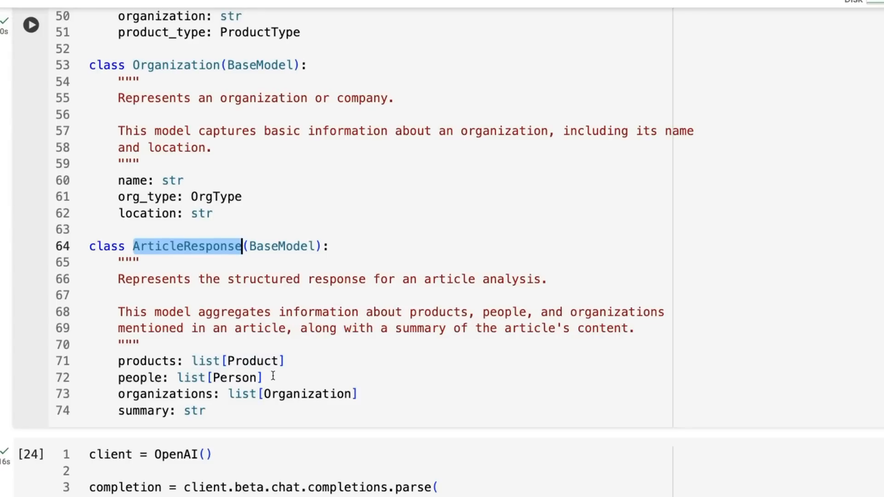
mouse_move(339, 396)
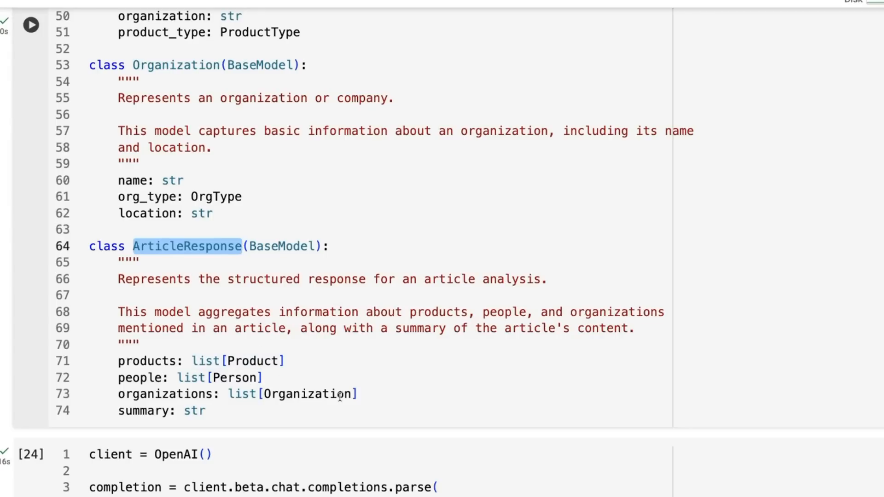
scroll(down, 3)
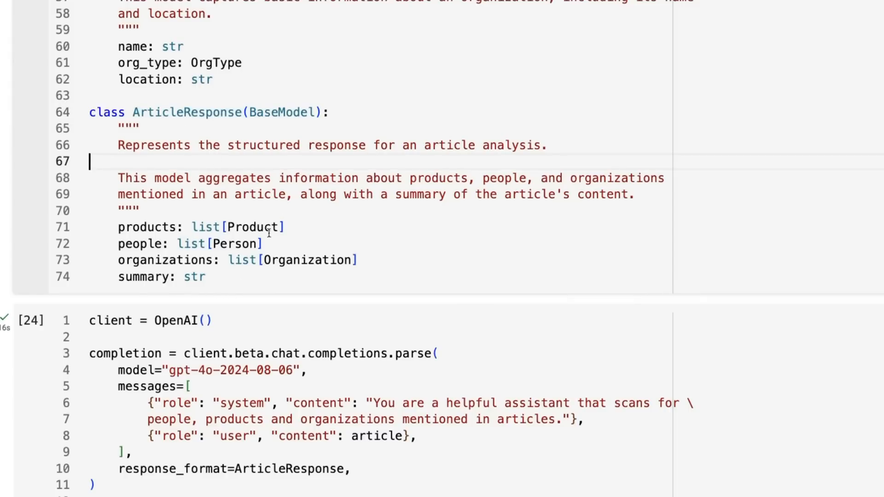
double_click(255, 227)
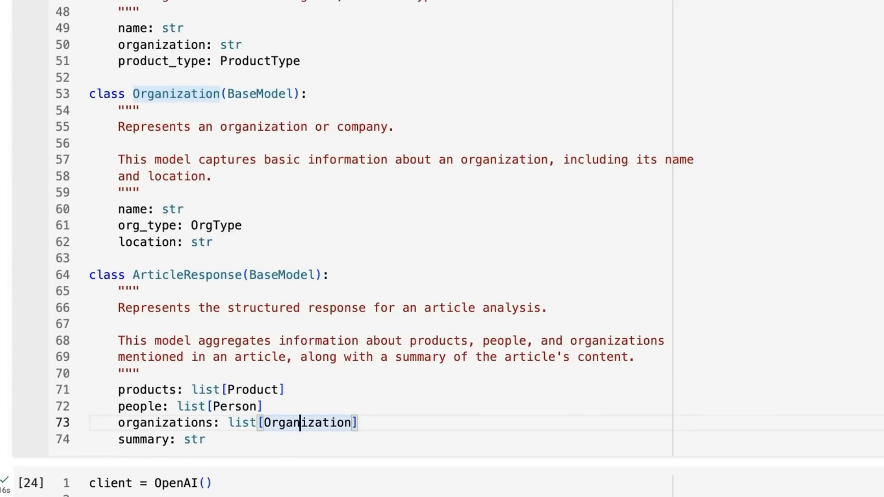
scroll(down, 3)
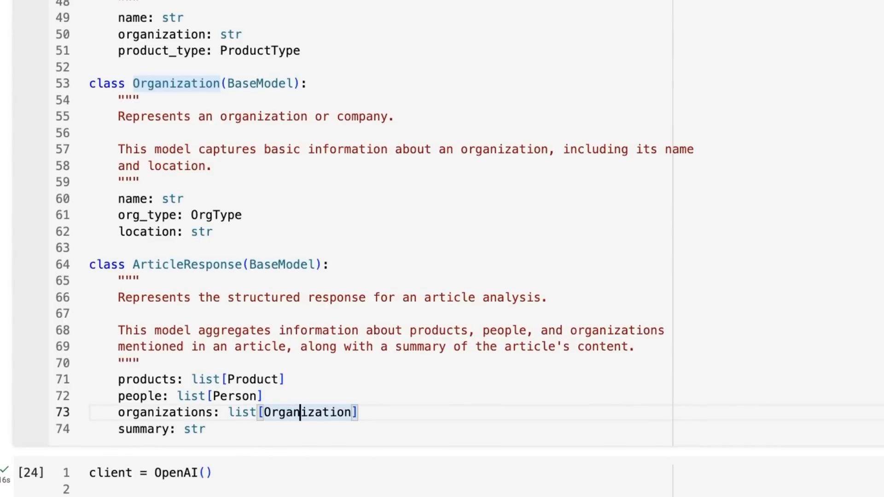
mouse_move(170, 13)
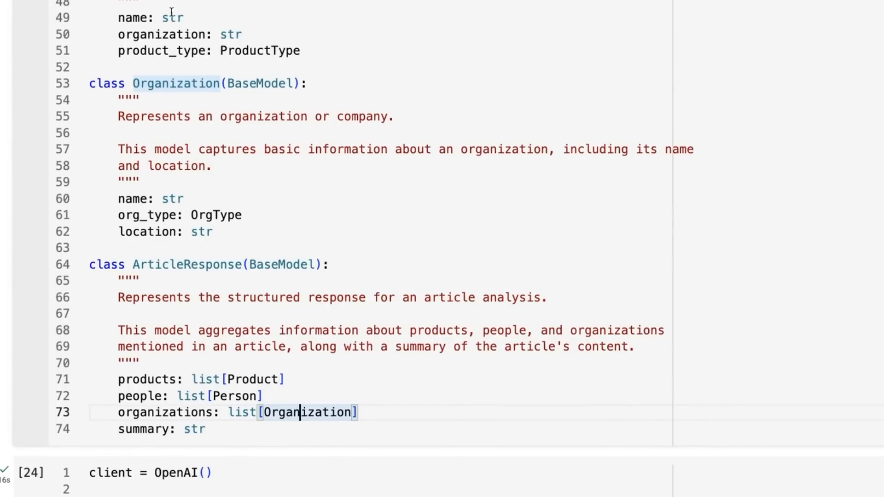
mouse_move(205, 20)
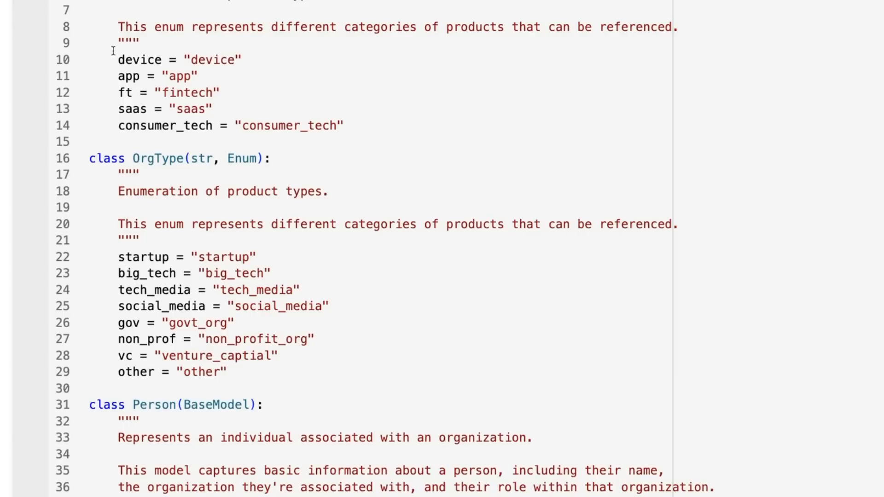
mouse_move(143, 59)
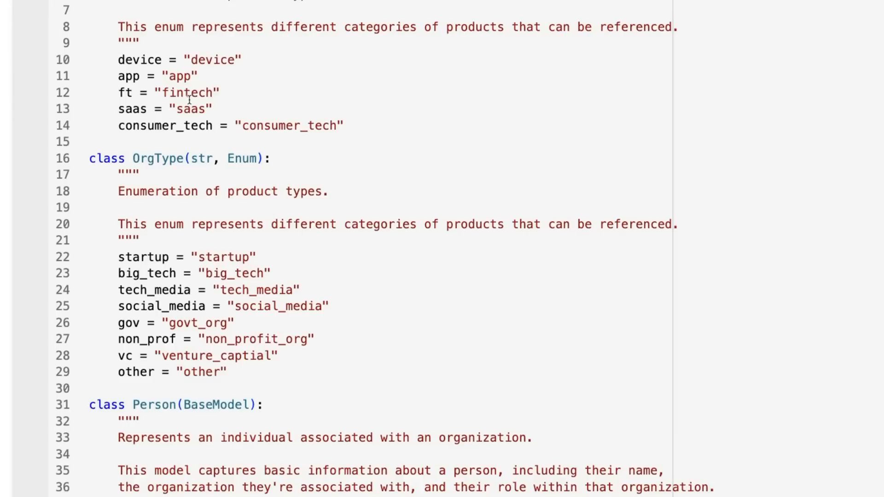
mouse_move(312, 116)
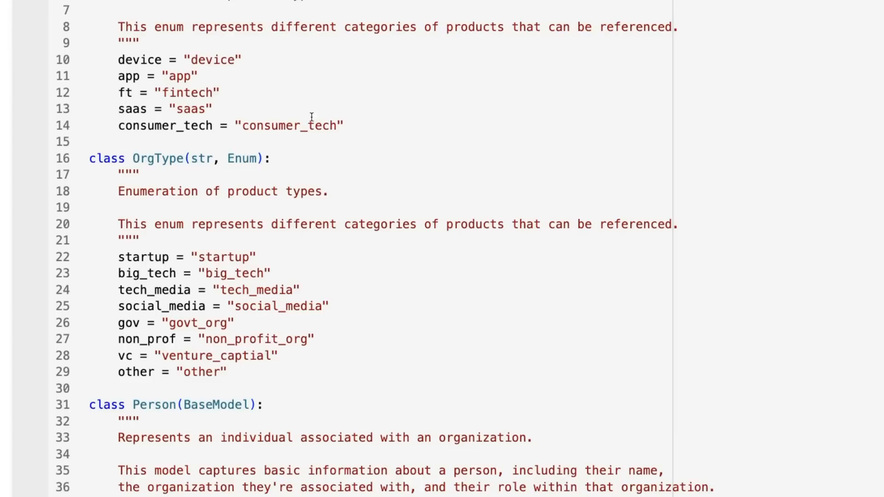
mouse_move(317, 125)
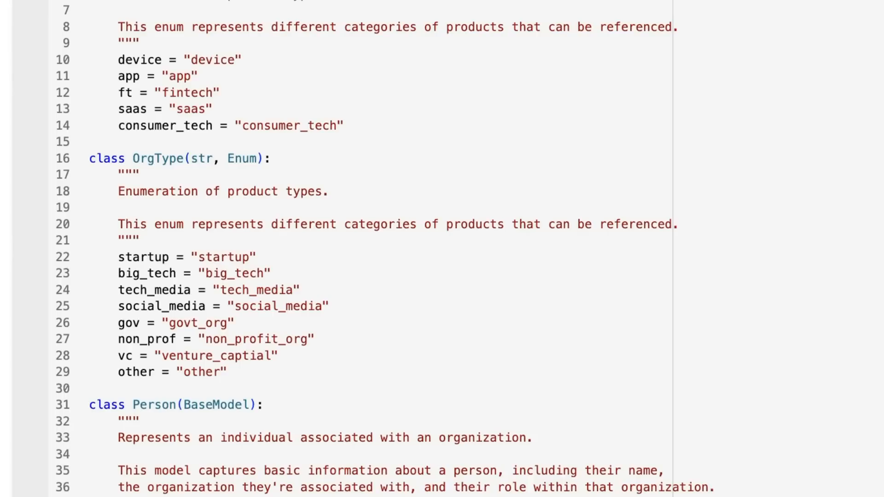
mouse_move(190, 73)
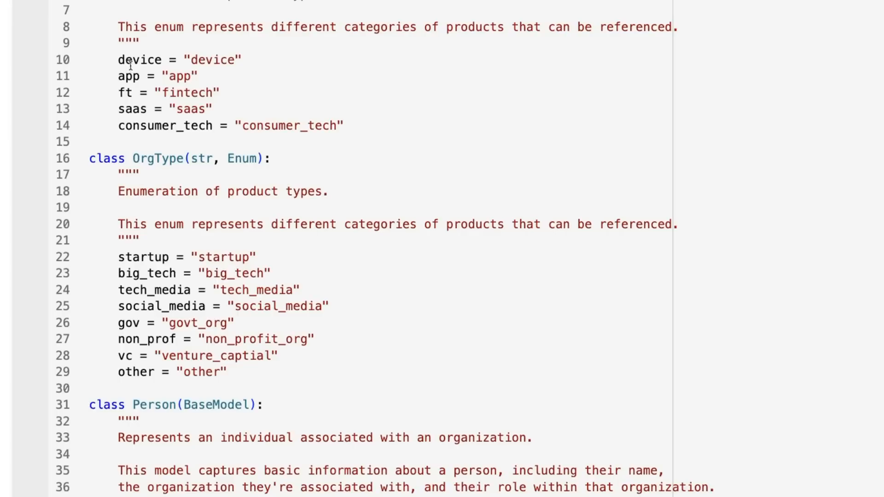
mouse_move(173, 75)
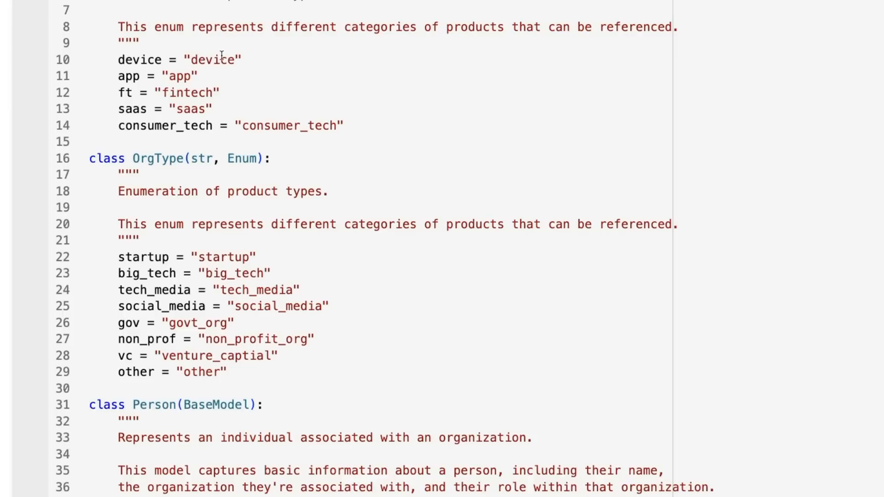
mouse_move(330, 121)
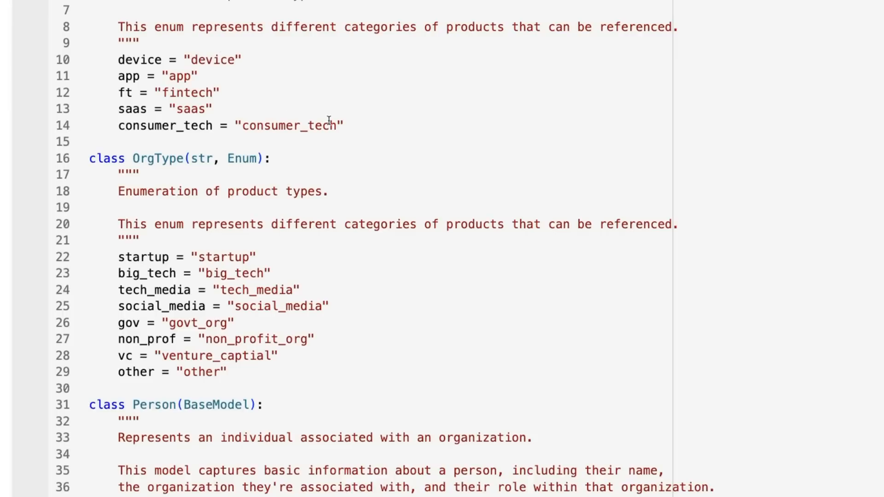
scroll(down, 3)
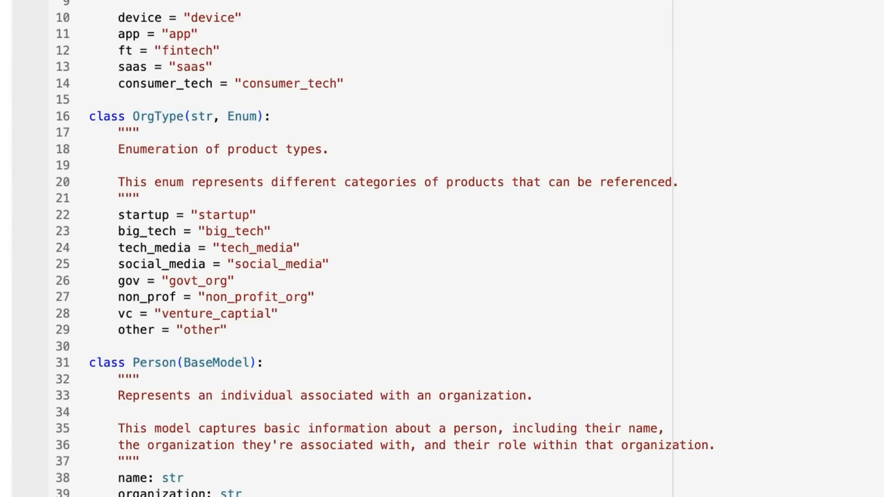
mouse_move(190, 52)
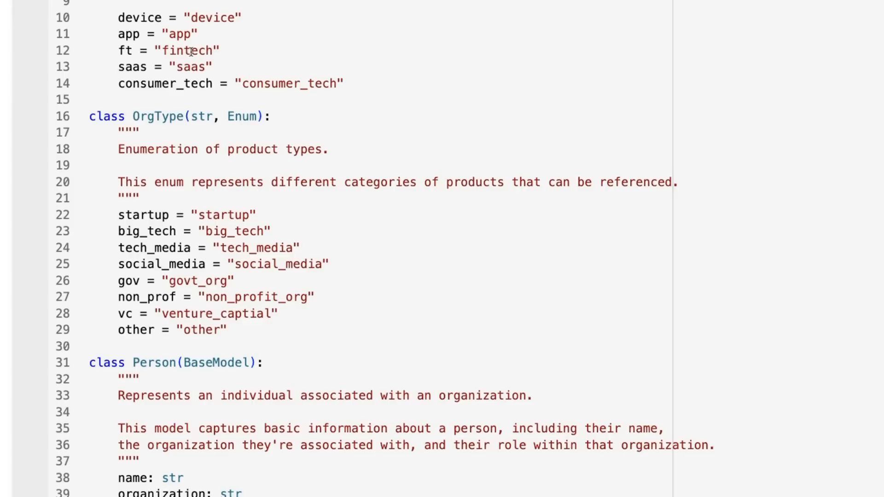
scroll(down, 3)
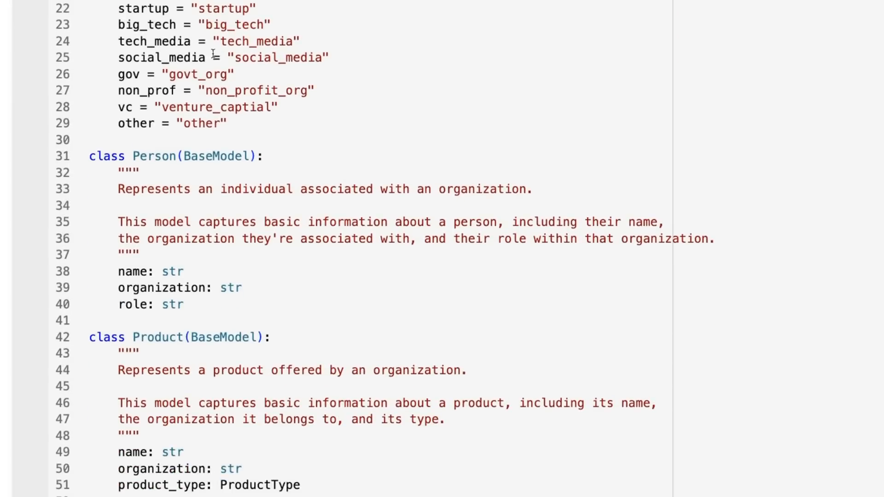
mouse_move(172, 39)
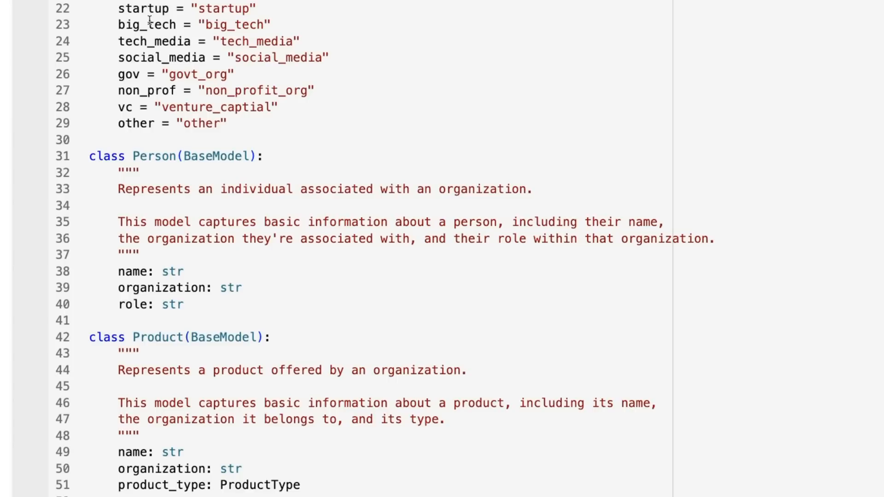
mouse_move(474, 23)
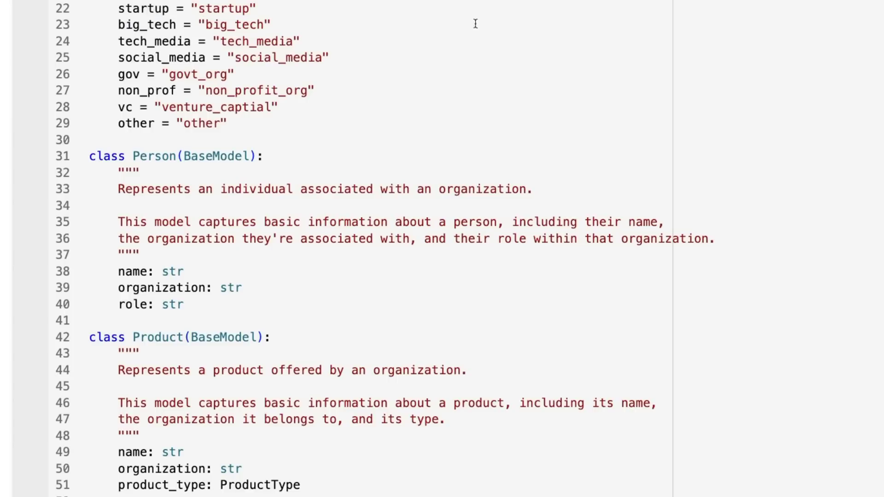
mouse_move(183, 43)
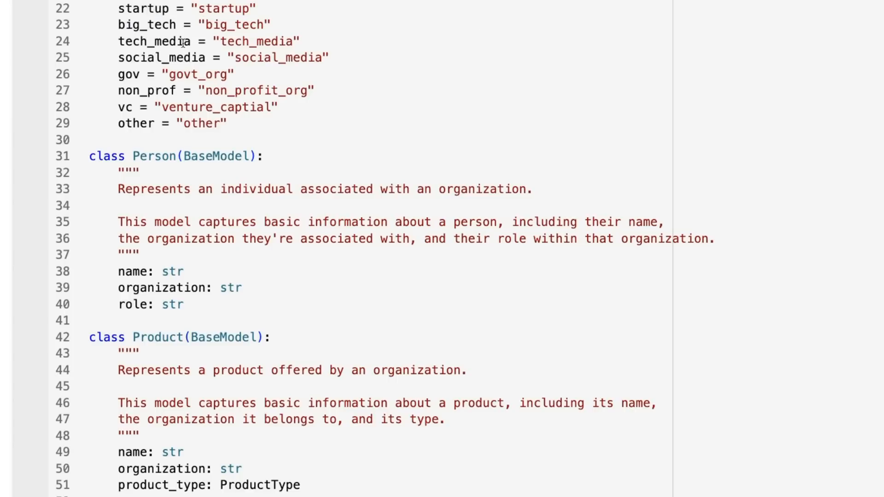
mouse_move(257, 26)
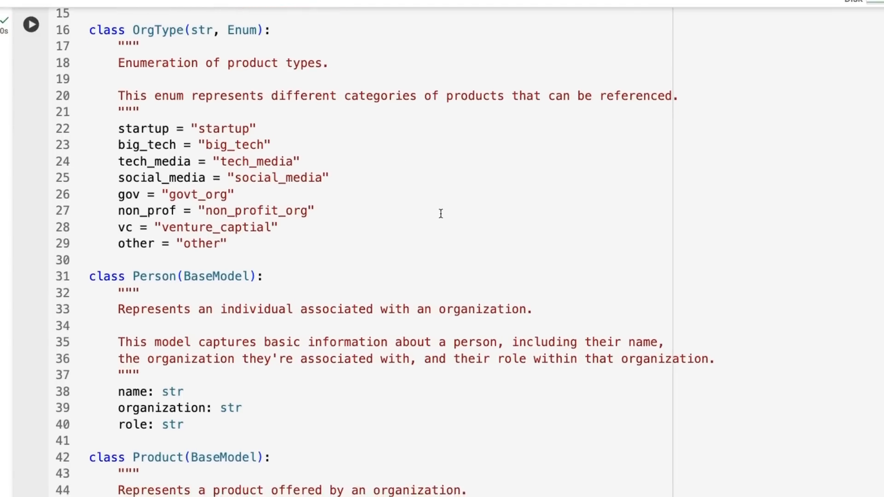
scroll(down, 3)
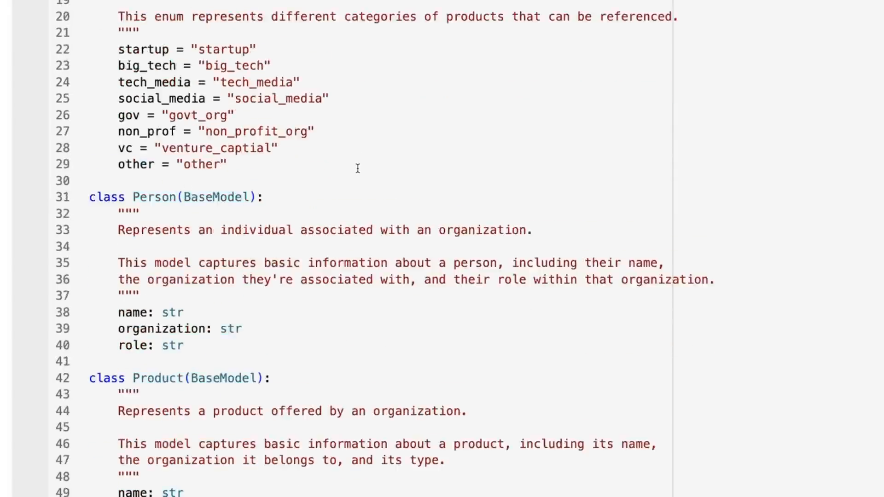
scroll(down, 3)
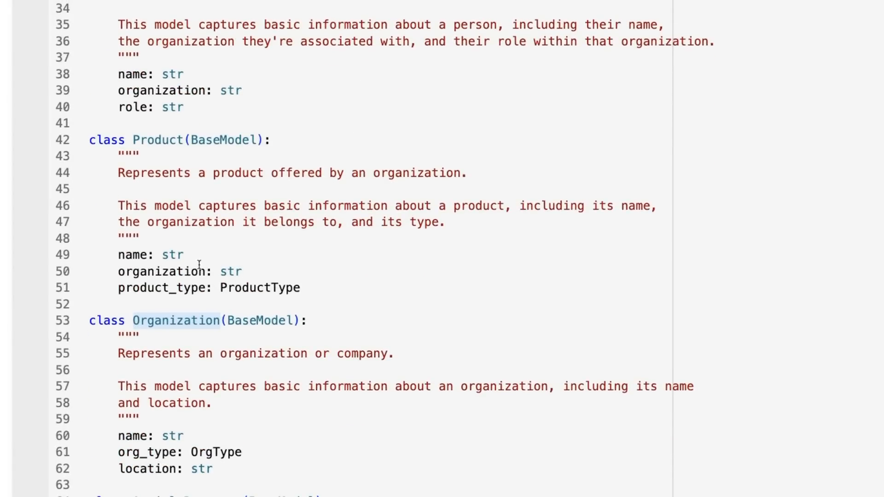
mouse_move(263, 460)
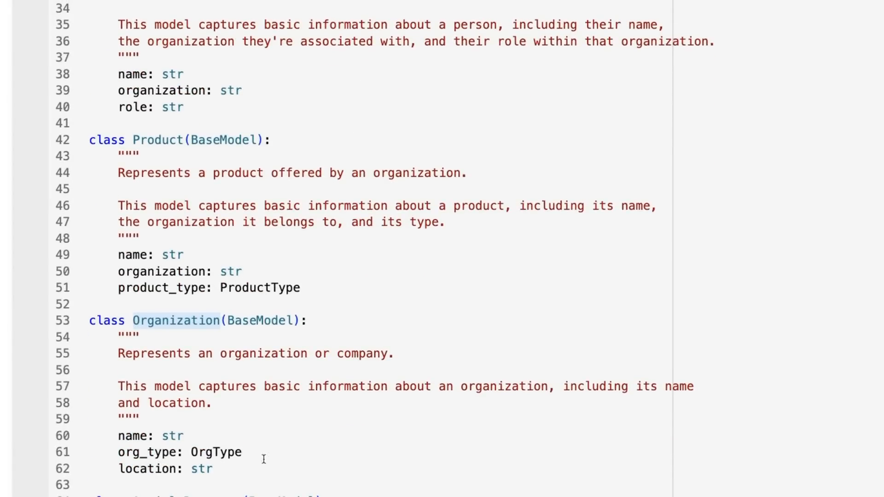
scroll(down, 3)
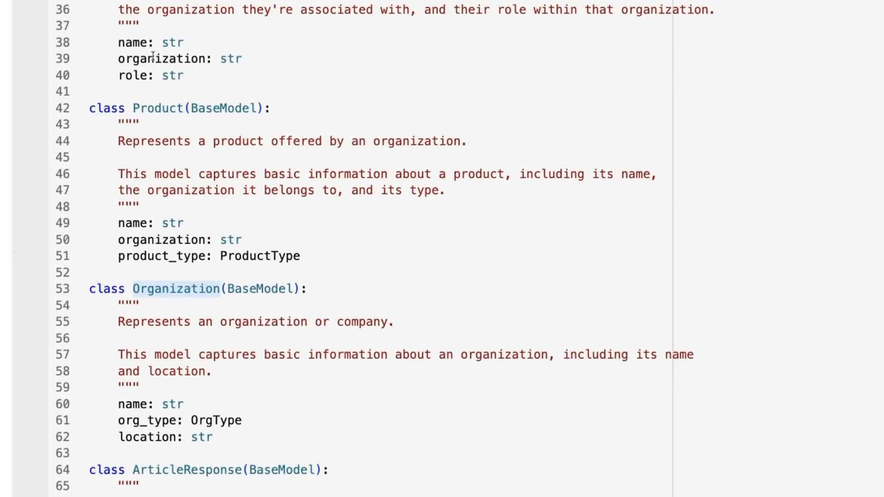
scroll(down, 3)
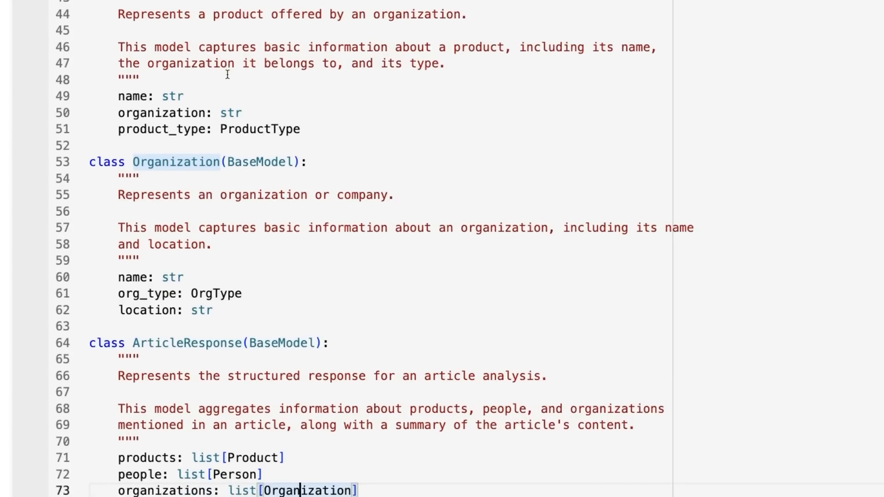
scroll(down, 3)
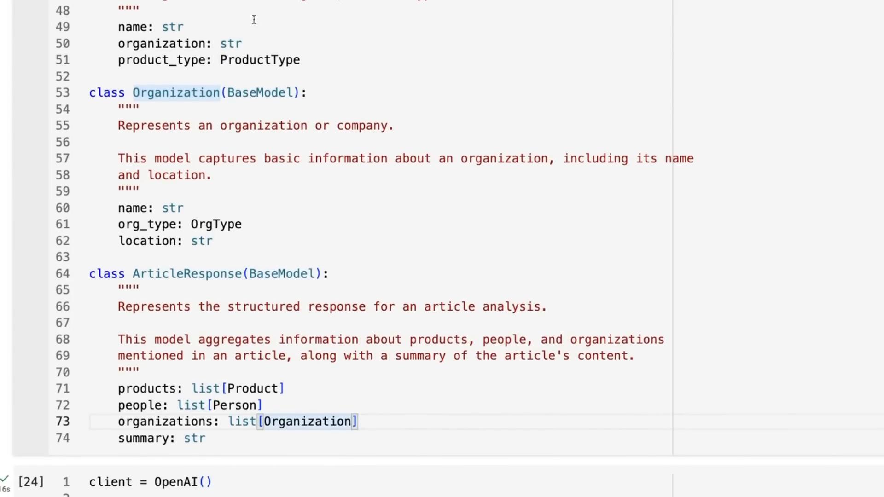
mouse_move(185, 54)
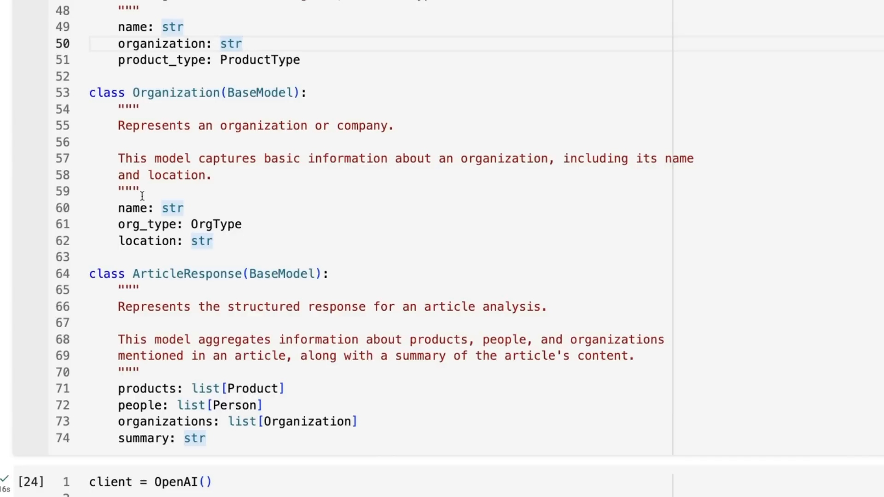
scroll(down, 3)
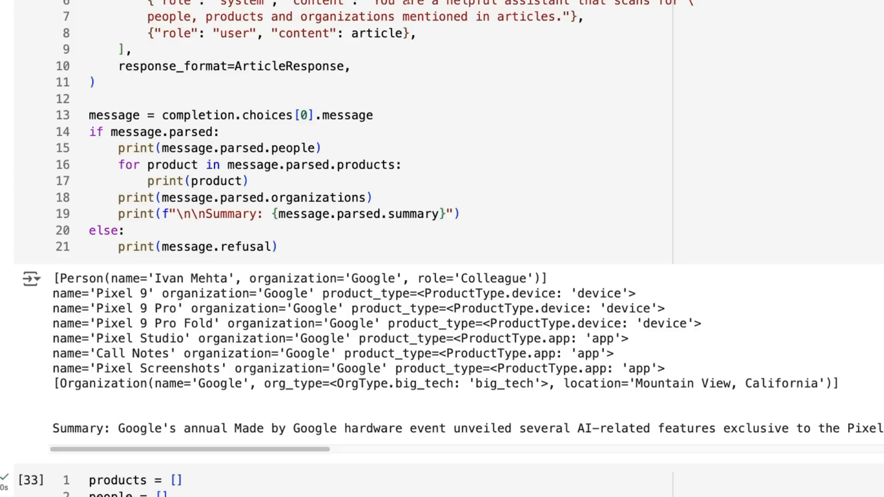
Step: Highlight Pixel Studio's and Pixel Screenshots' app types, then select text in the parse_article cell
double_click(289, 66)
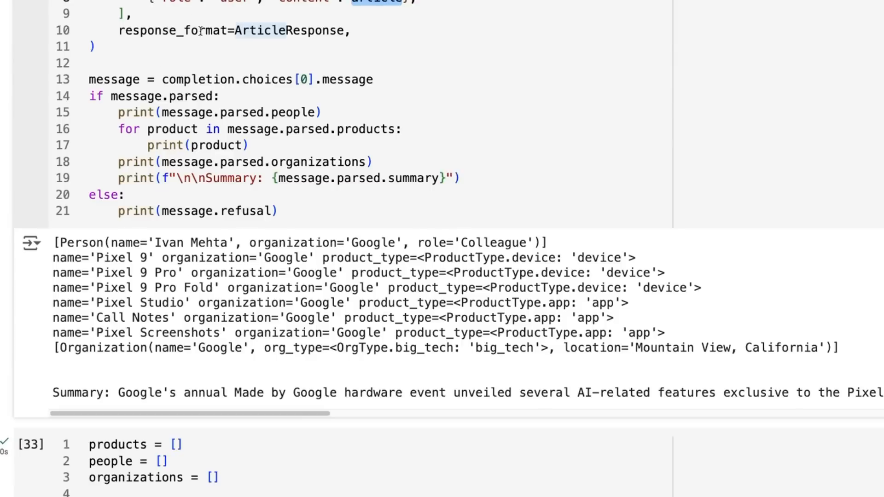
mouse_move(31, 244)
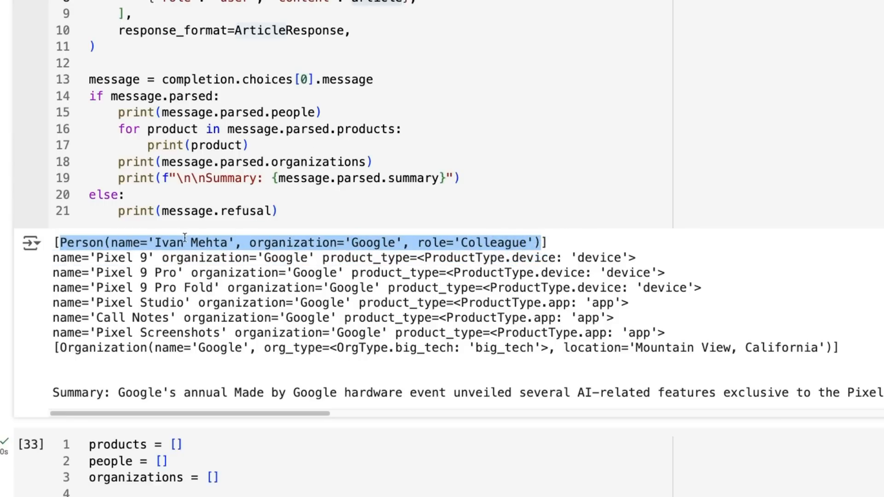
mouse_move(380, 241)
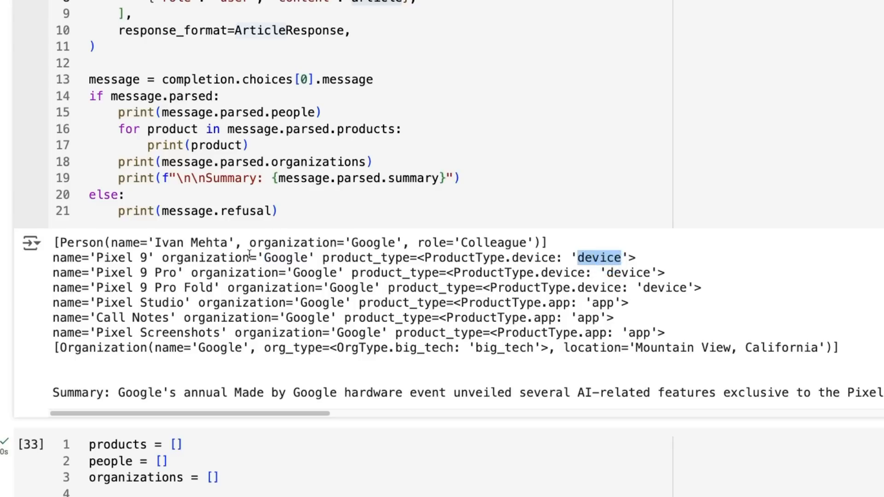
mouse_move(164, 276)
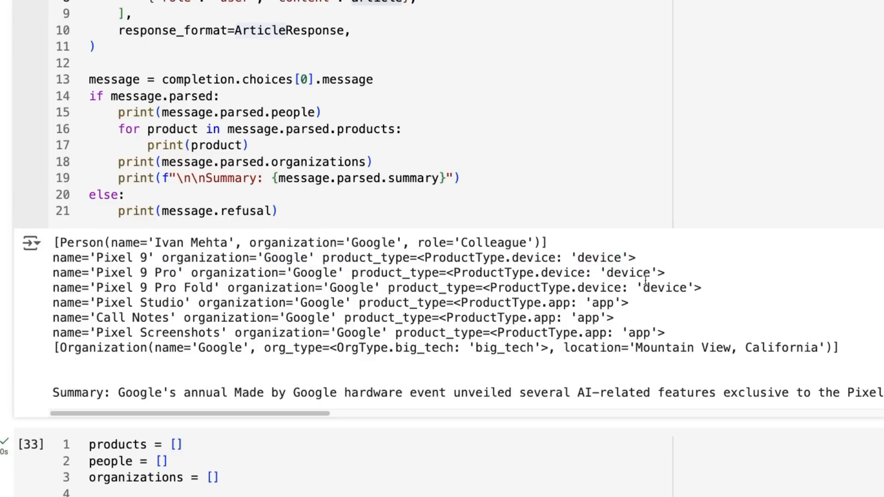
mouse_move(167, 285)
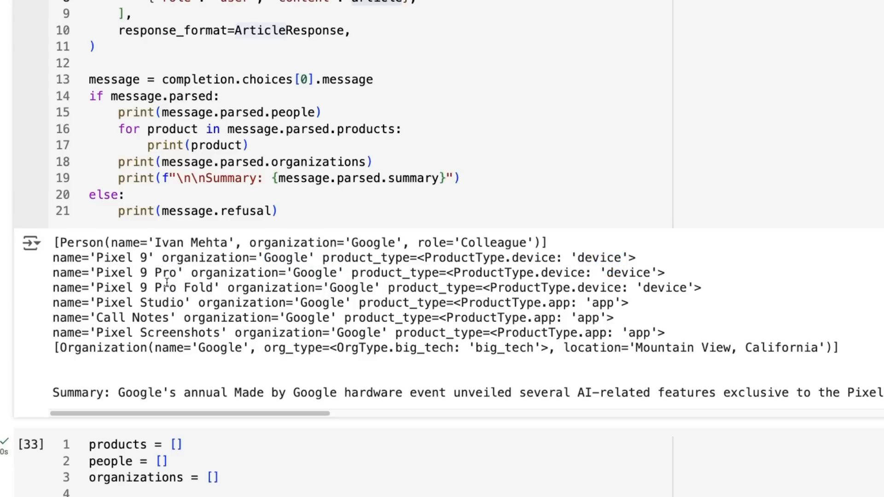
mouse_move(224, 226)
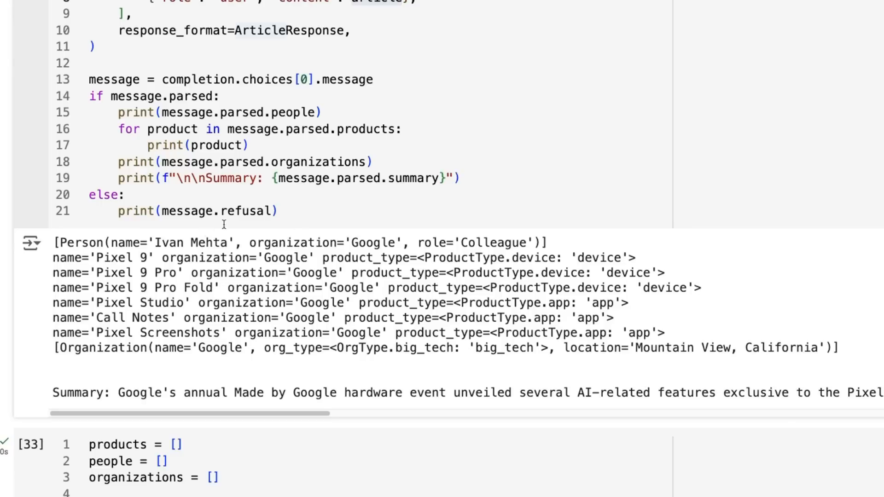
double_click(113, 303)
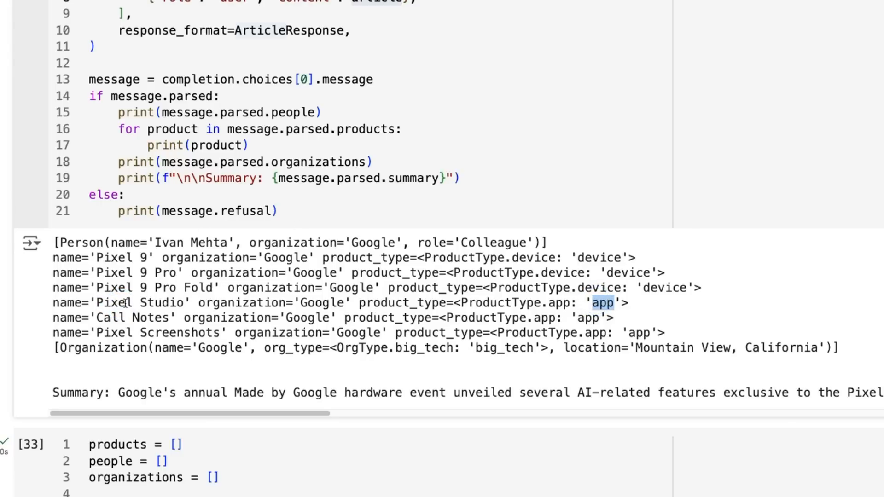
double_click(588, 318)
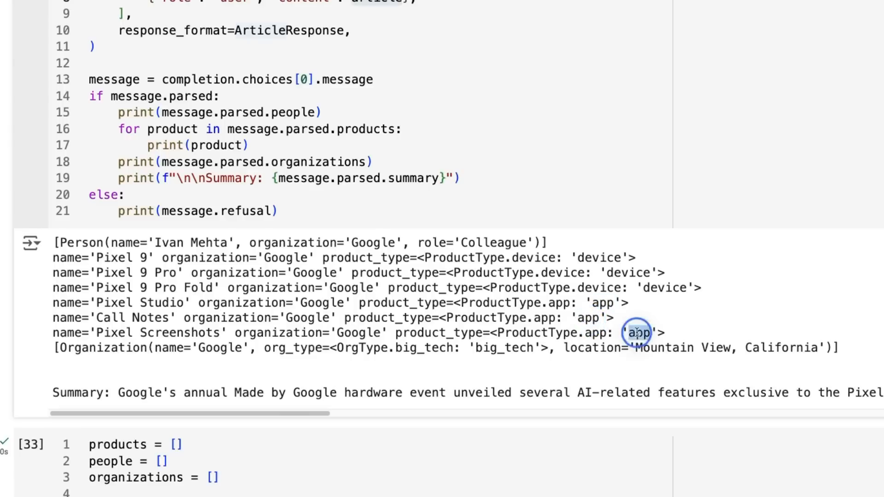
mouse_move(219, 349)
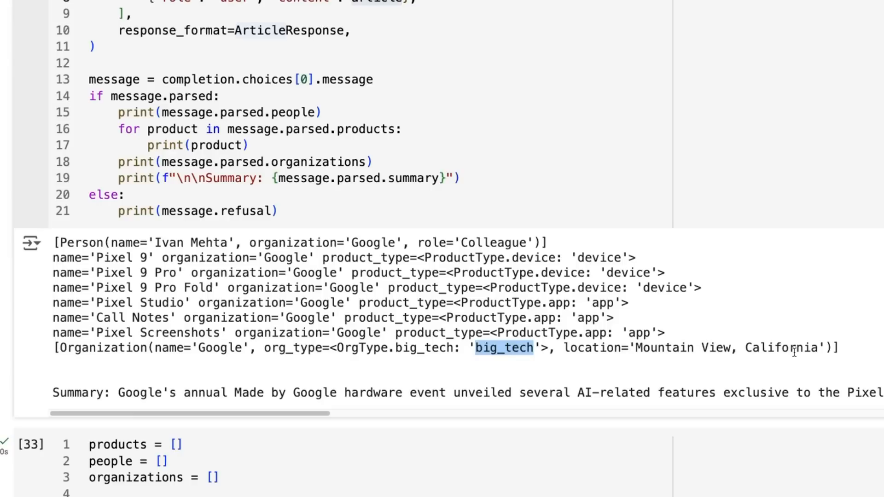
mouse_move(707, 341)
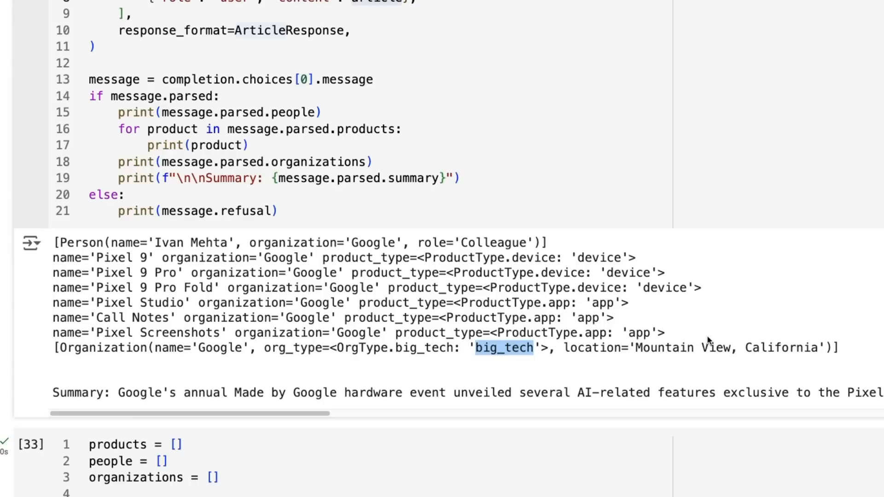
mouse_move(592, 180)
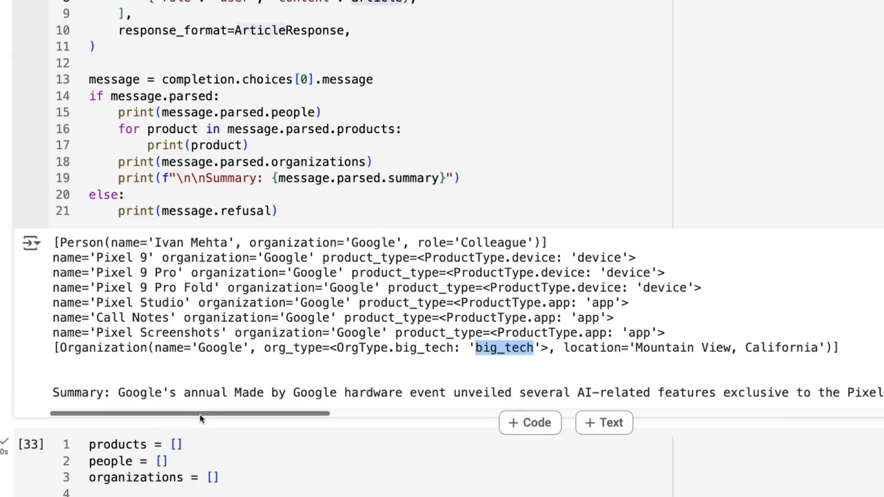
drag(201, 413, 232, 413)
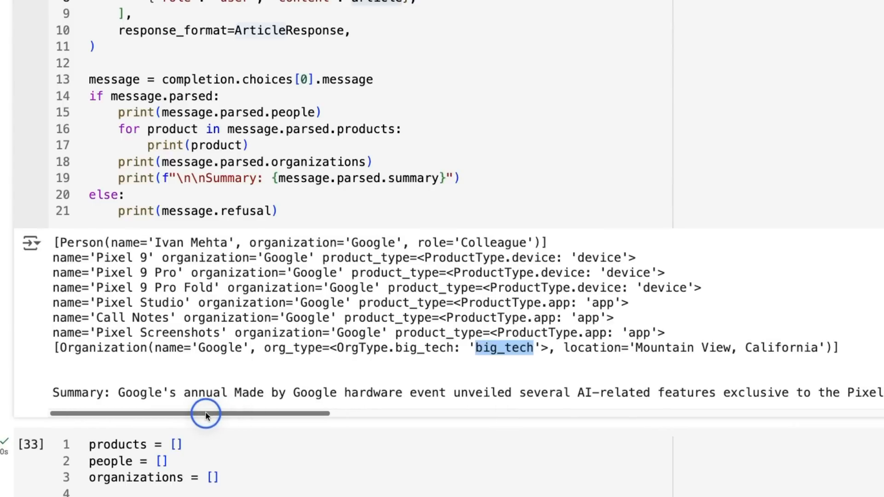
drag(206, 414, 269, 413)
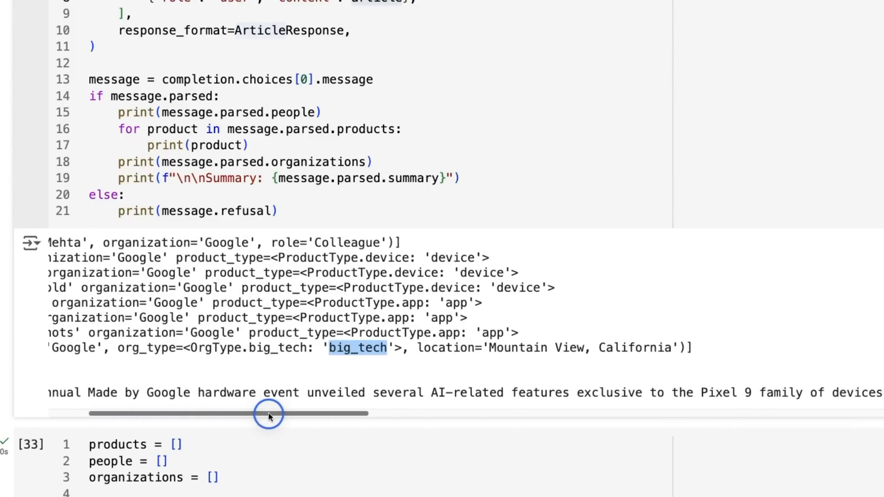
drag(269, 415, 337, 417)
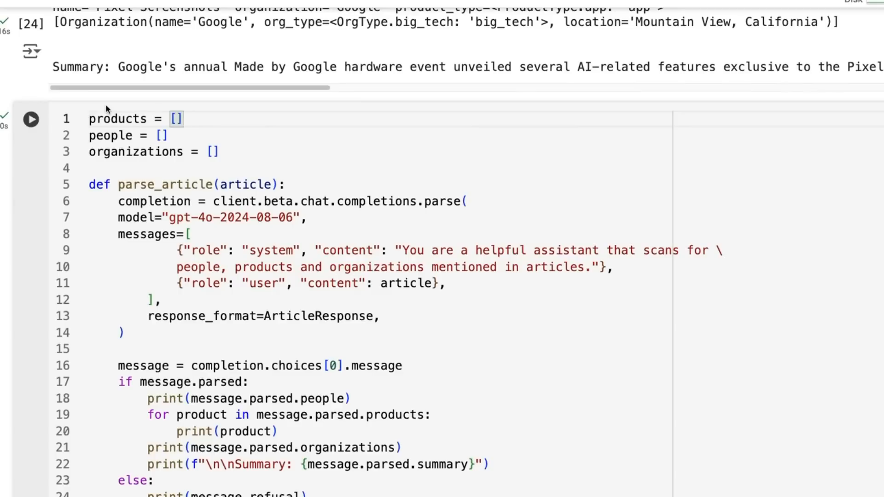
mouse_move(206, 171)
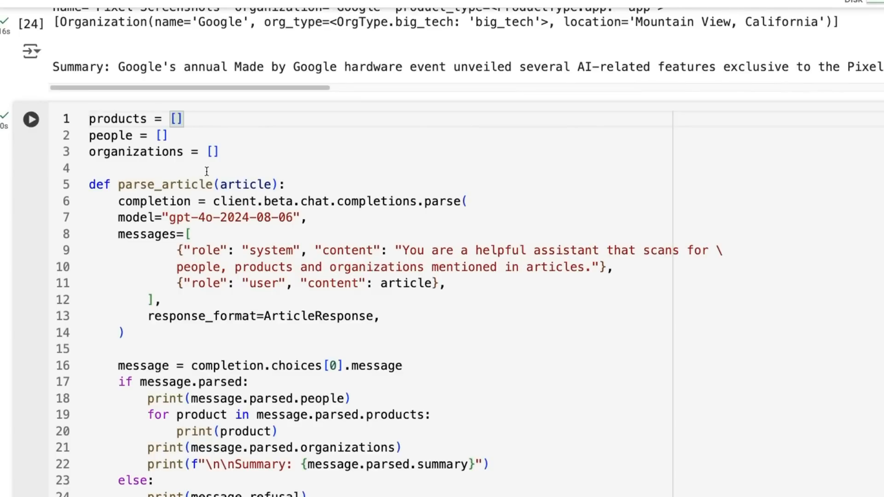
Step: Scroll down to the parse_article results for The Verge Pixel 9 article
scroll(down, 3)
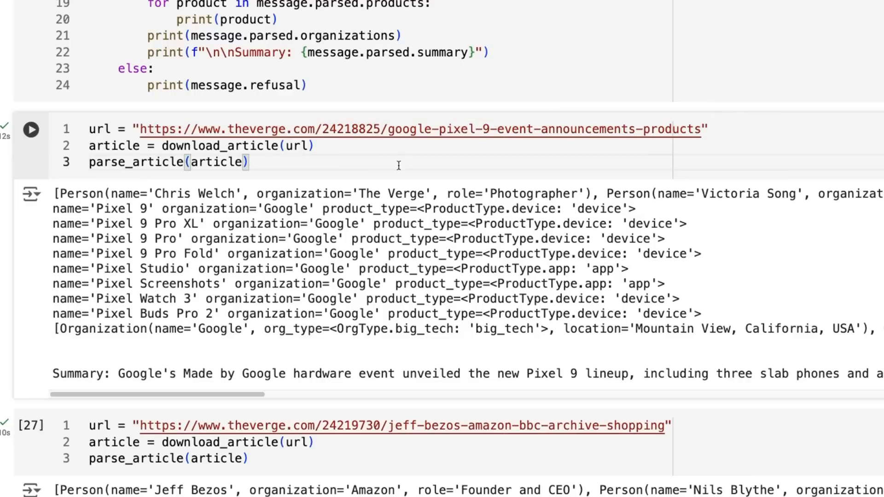
mouse_move(386, 162)
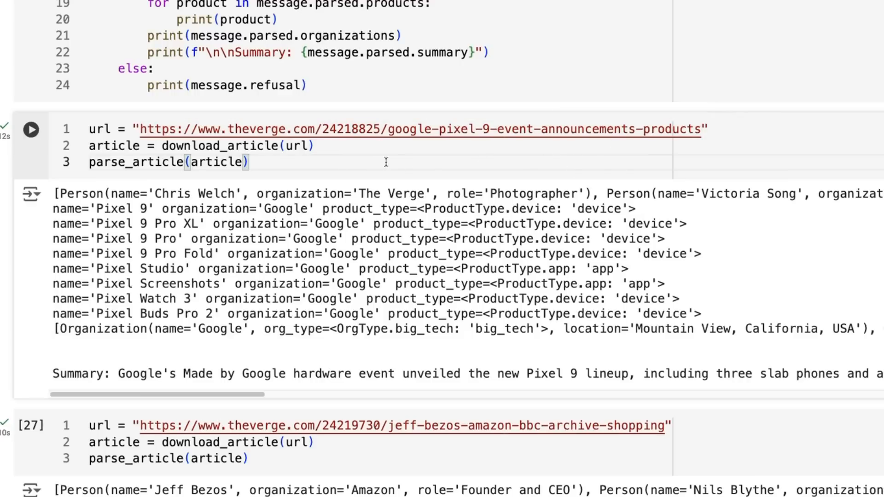
Step: Highlight the first person's Photographer role and the four Pixel 9 phone entries in the output
scroll(down, 3)
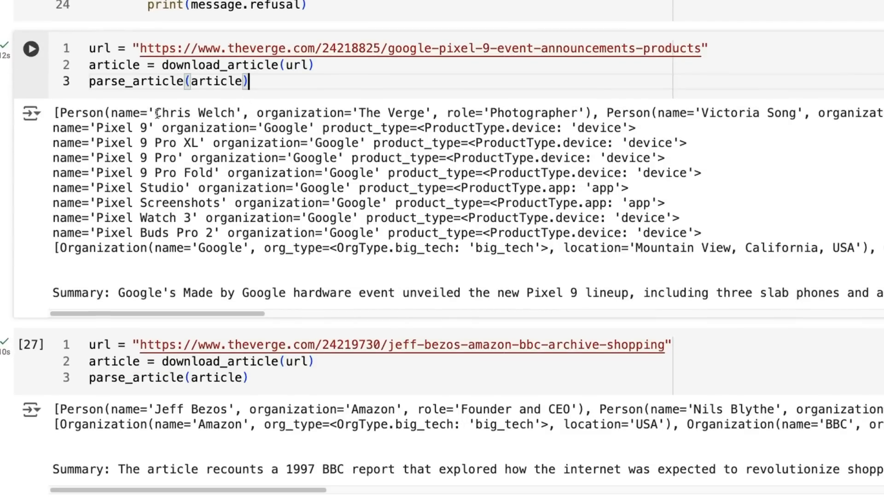
double_click(173, 112)
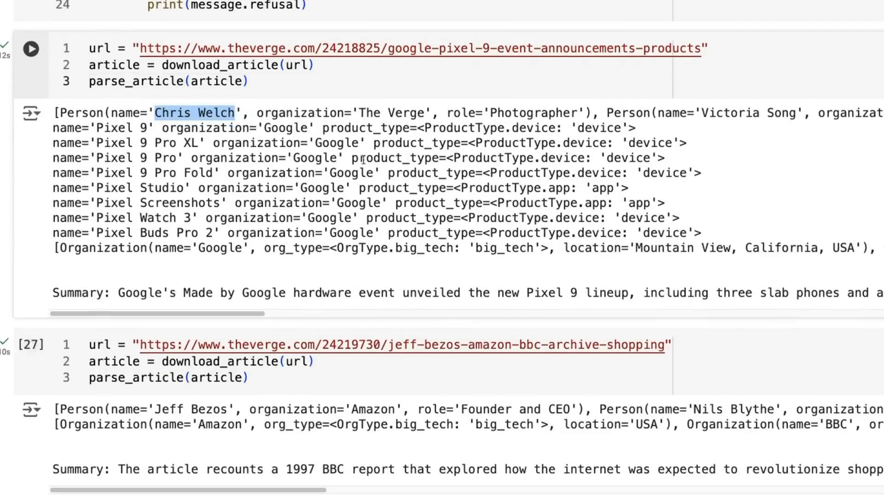
double_click(534, 113)
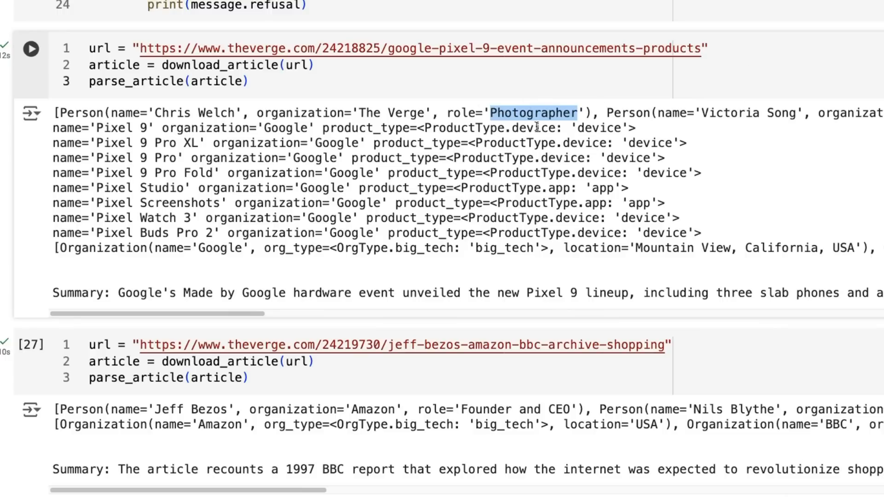
mouse_move(730, 227)
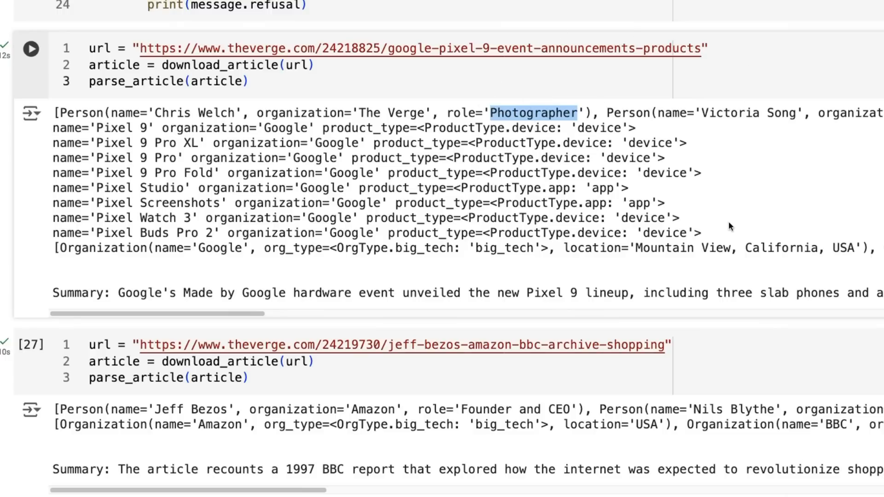
drag(136, 127, 700, 173)
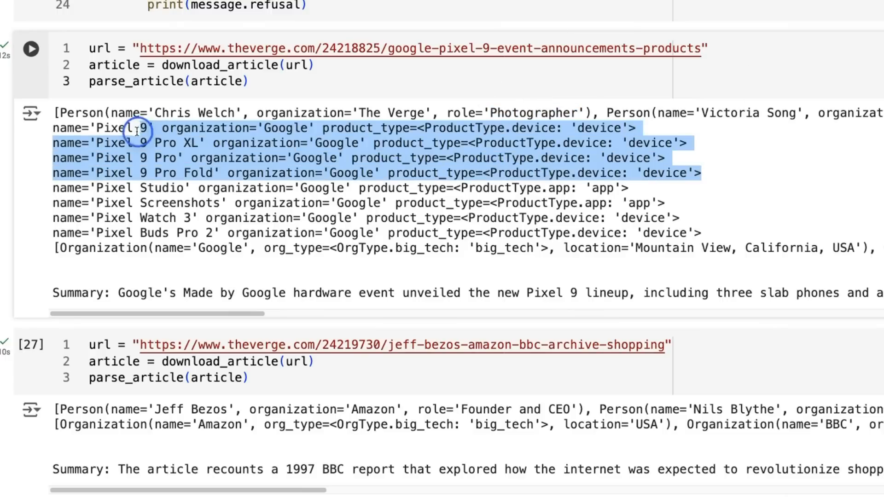
mouse_move(672, 212)
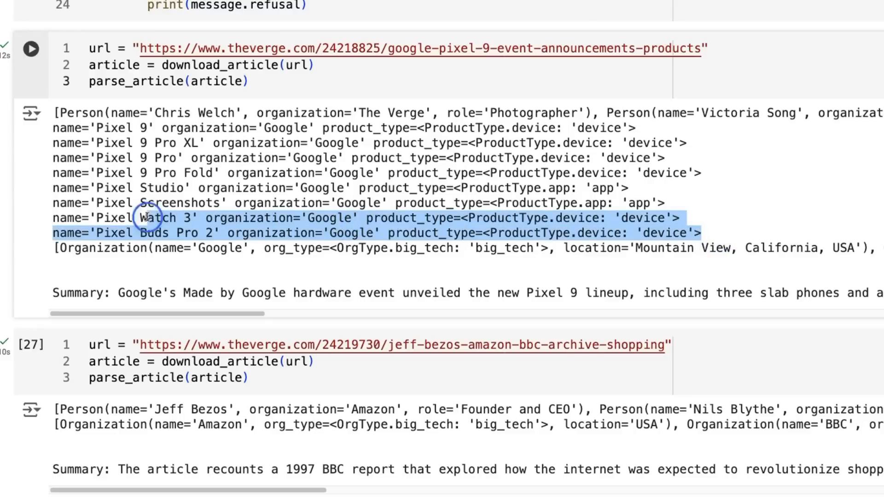
mouse_move(282, 284)
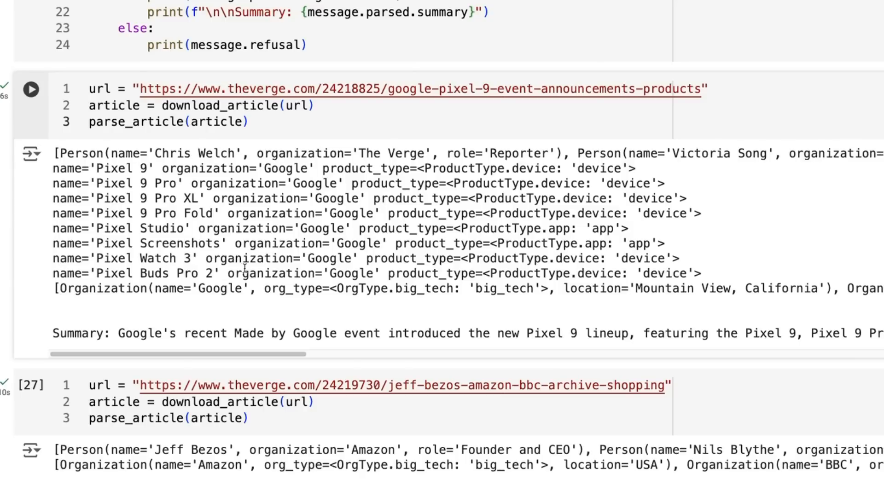
mouse_move(667, 255)
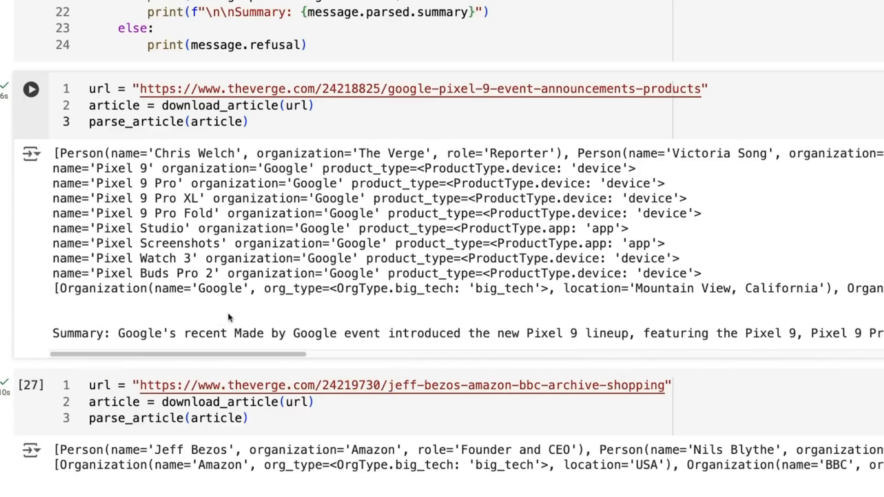
scroll(down, 3)
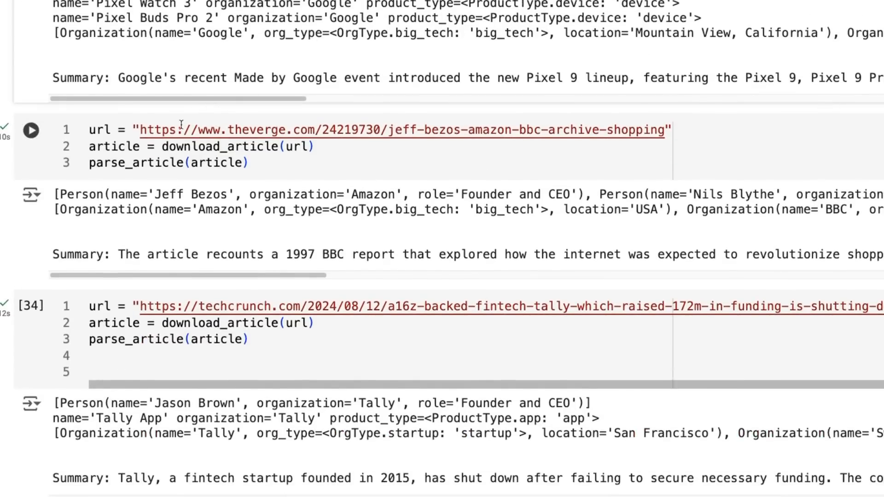
mouse_move(462, 141)
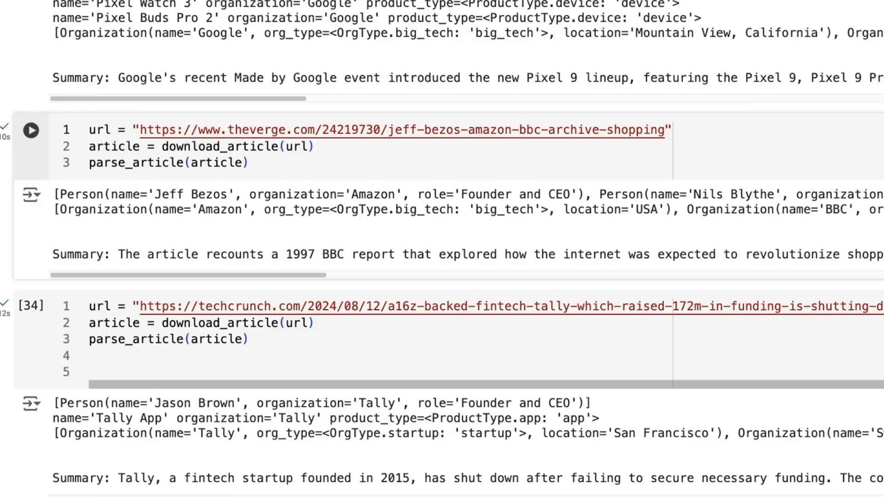
mouse_move(445, 239)
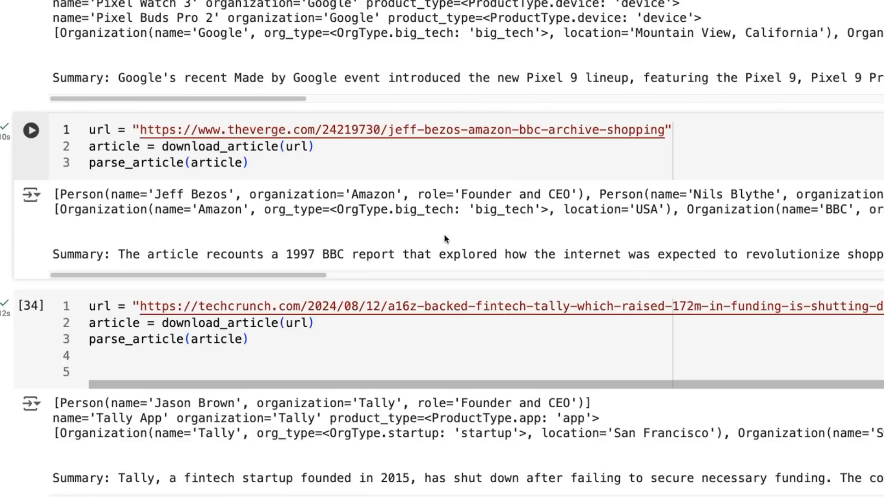
mouse_move(411, 242)
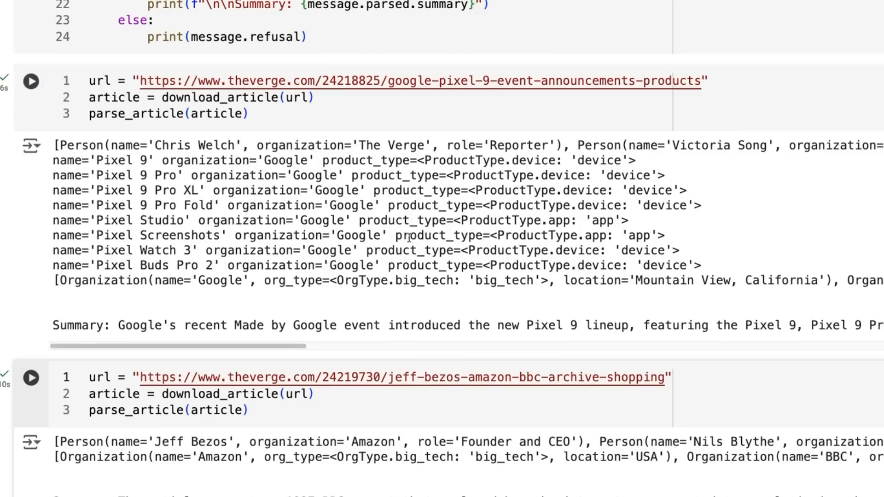
scroll(down, 3)
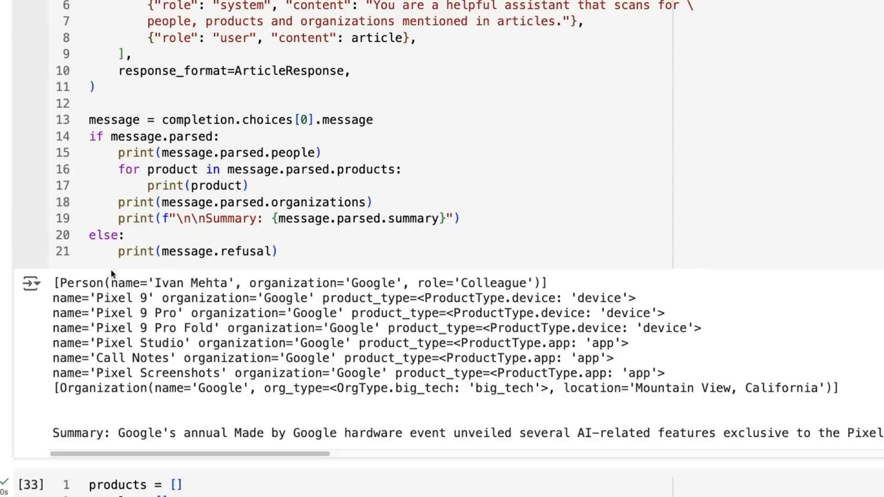
mouse_move(76, 298)
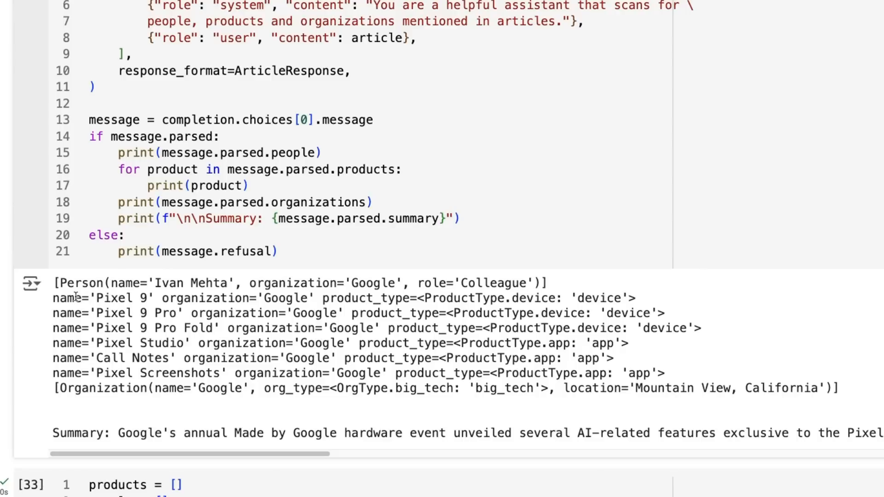
mouse_move(306, 298)
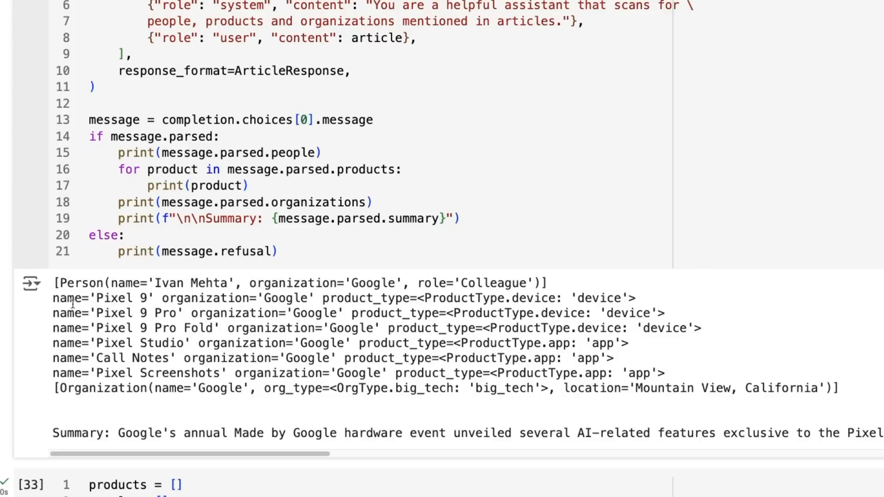
scroll(down, 3)
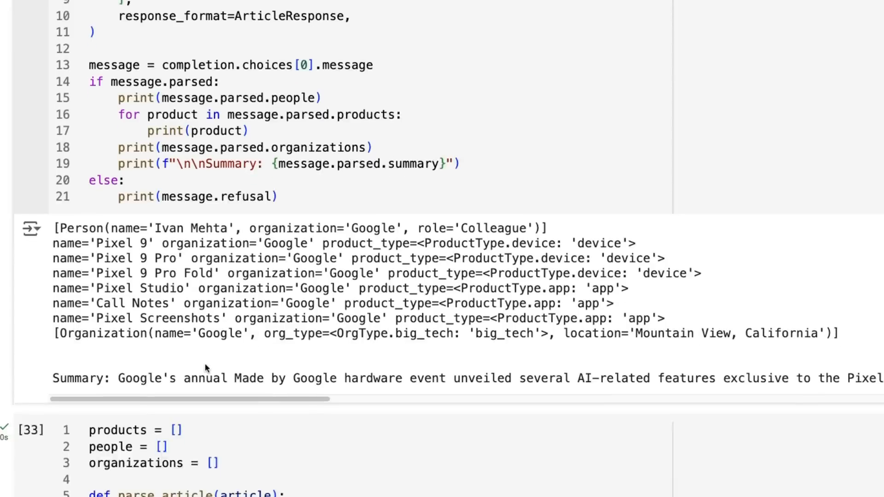
scroll(down, 3)
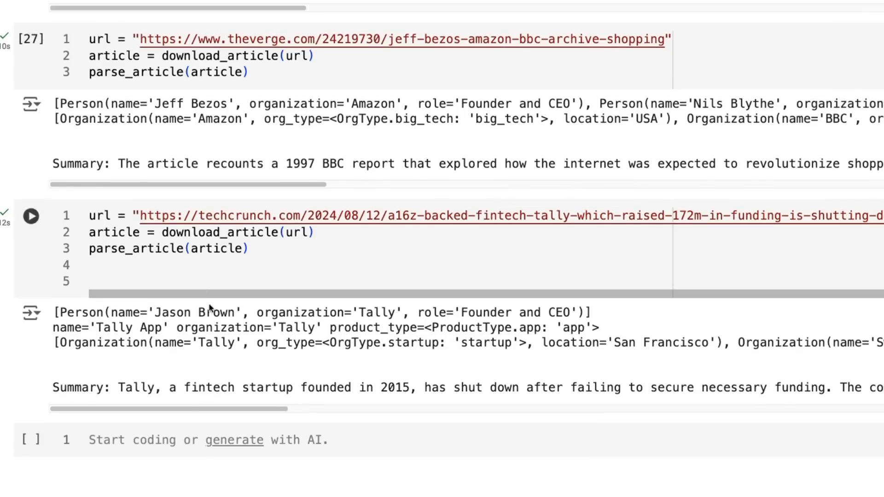
mouse_move(394, 312)
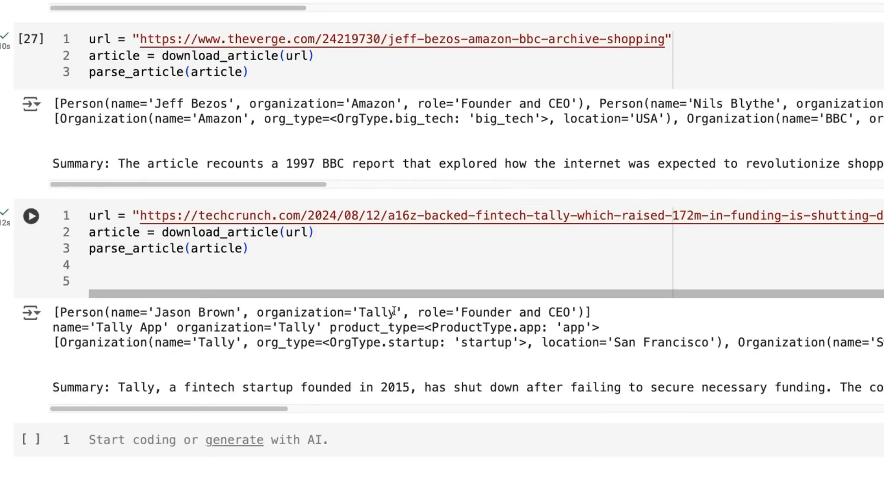
mouse_move(492, 297)
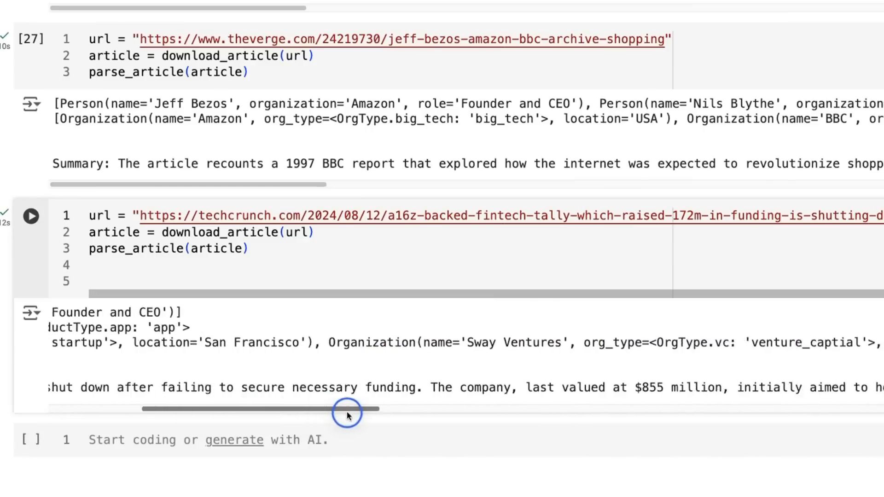
Step: Drag the output scrollbar right to read investors Sway Ventures through Shasta Ventures and $172 million raised
drag(347, 408, 412, 409)
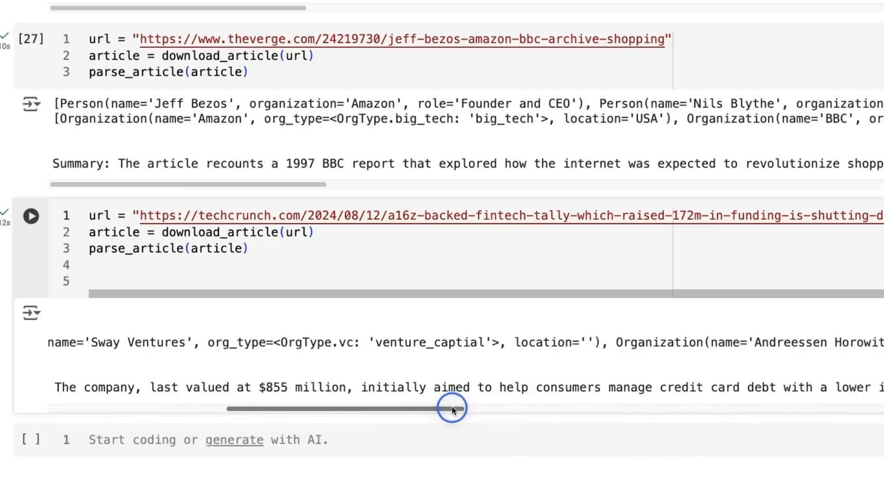
drag(451, 407, 505, 403)
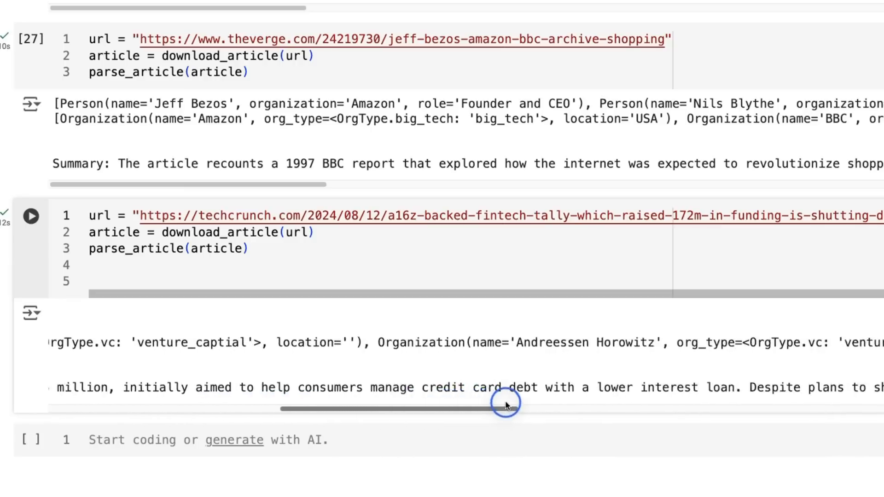
drag(504, 404, 586, 400)
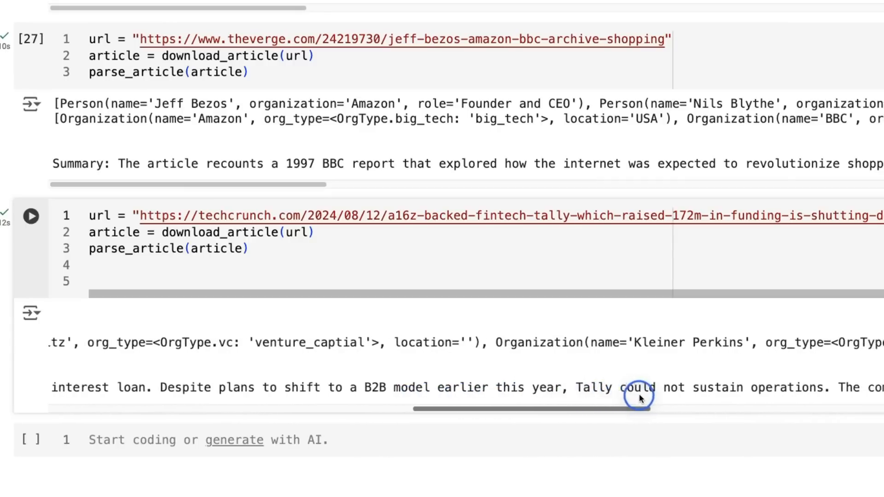
drag(640, 397, 771, 402)
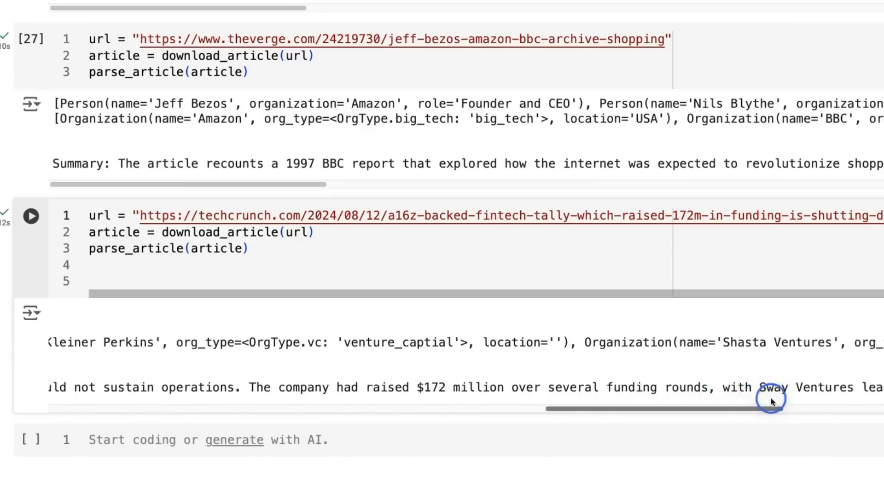
scroll(right, 3)
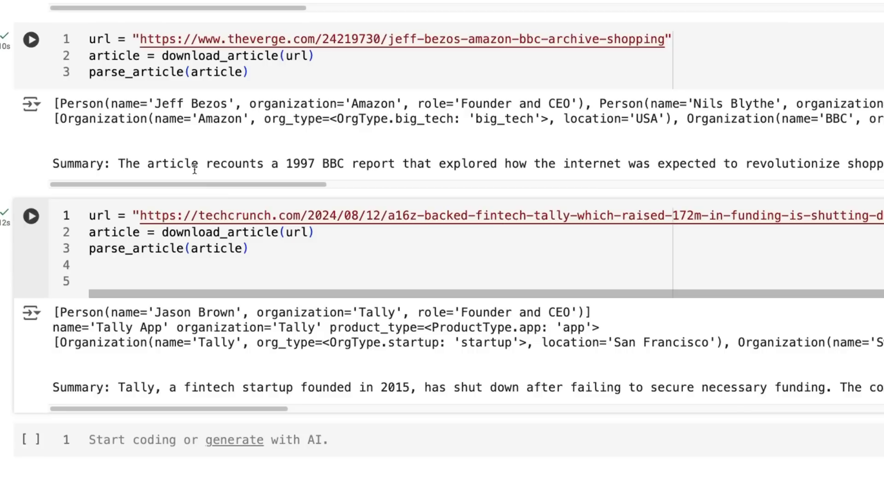
mouse_move(213, 143)
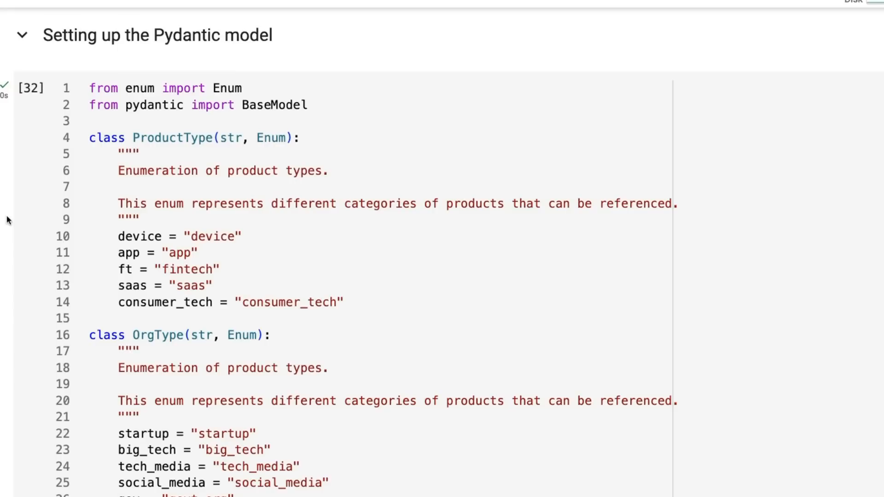
mouse_move(123, 72)
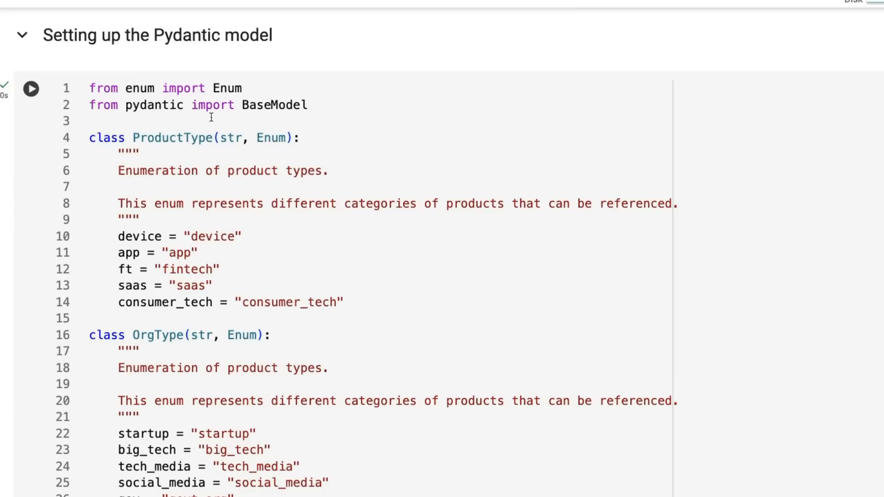
Step: Scroll through the ProductType and OrgType enums and the Person, Product and Organization classes
scroll(down, 3)
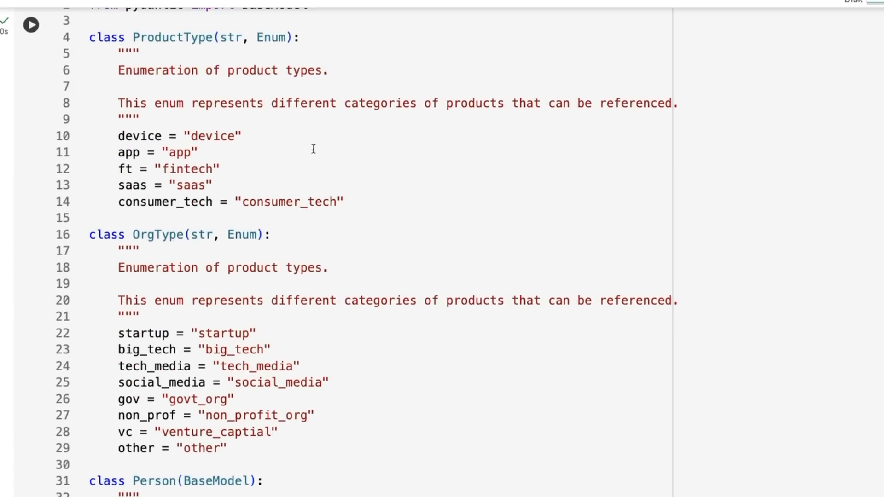
mouse_move(280, 402)
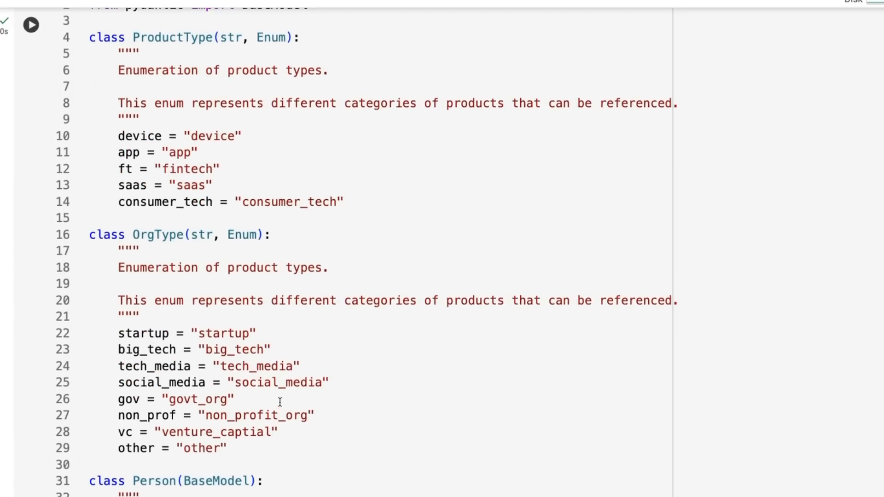
scroll(down, 3)
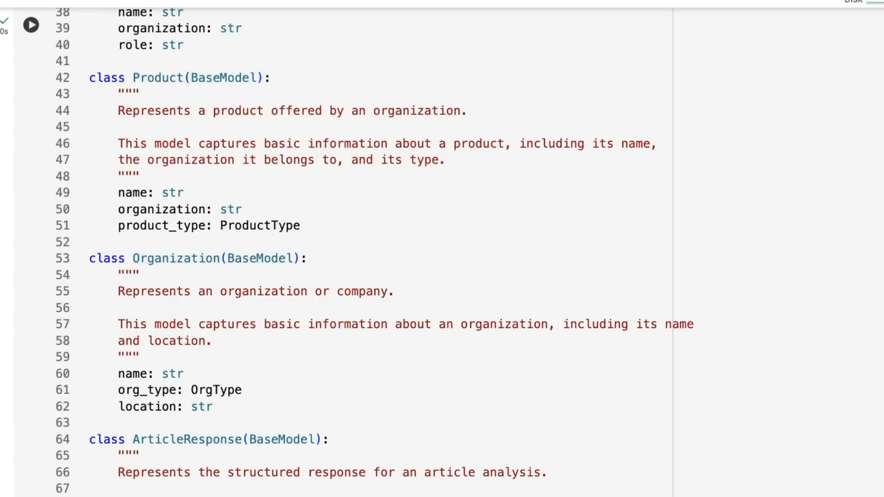
scroll(down, 3)
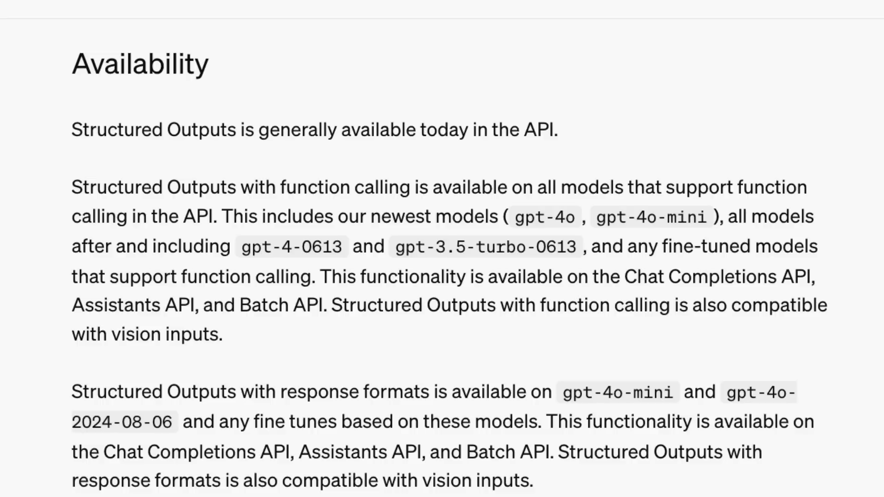
mouse_move(552, 484)
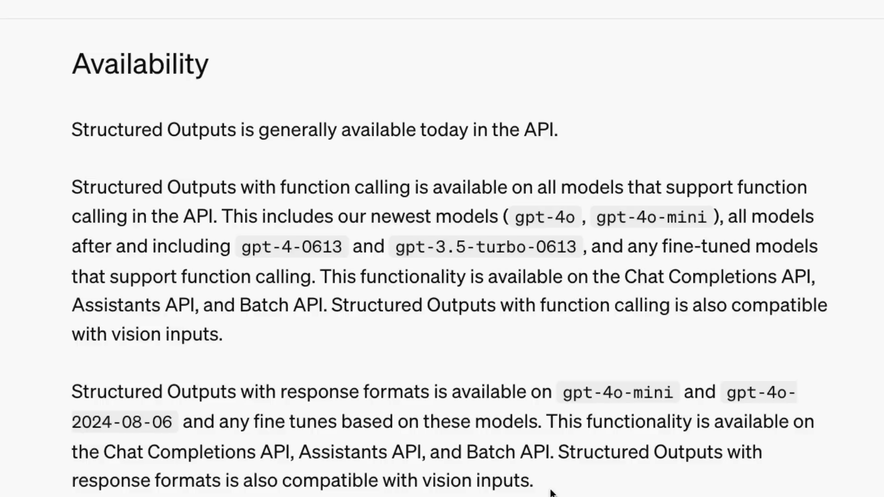
Step: Scroll from Availability through 'Limitations and restrictions' to the Zero Data Retention ineligibility bullet
scroll(down, 3)
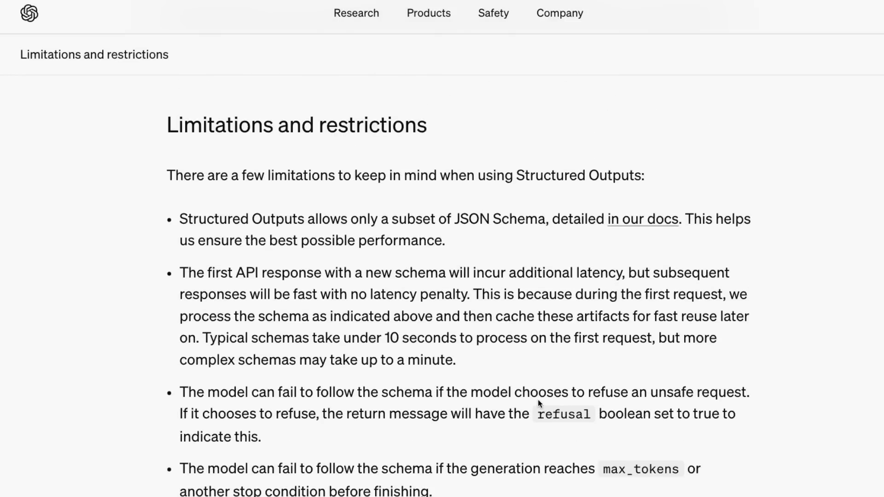
mouse_move(160, 216)
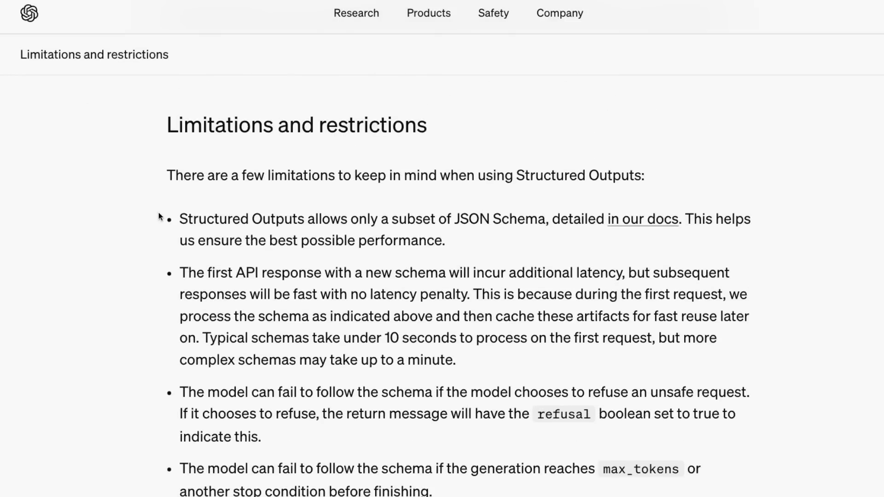
scroll(down, 3)
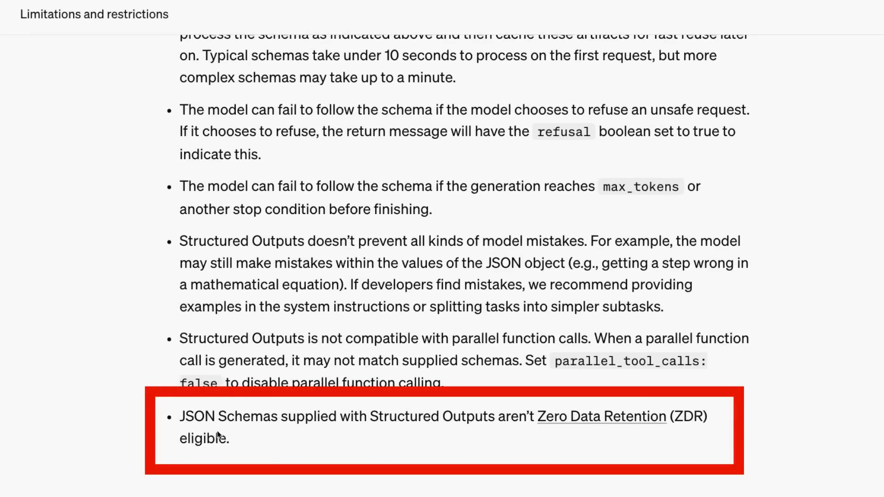
mouse_move(521, 428)
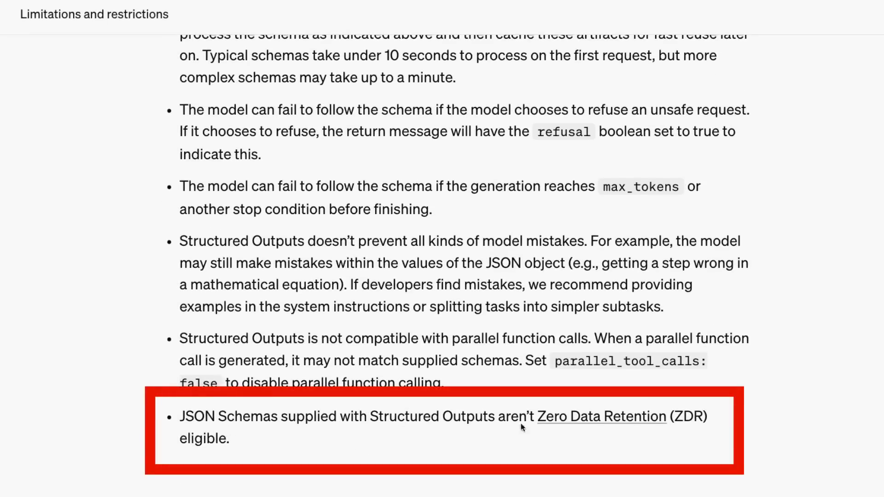
mouse_move(528, 435)
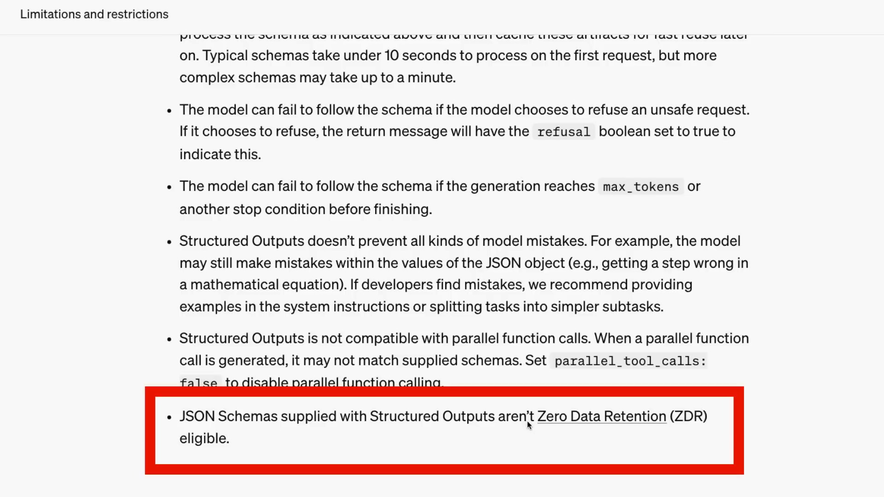